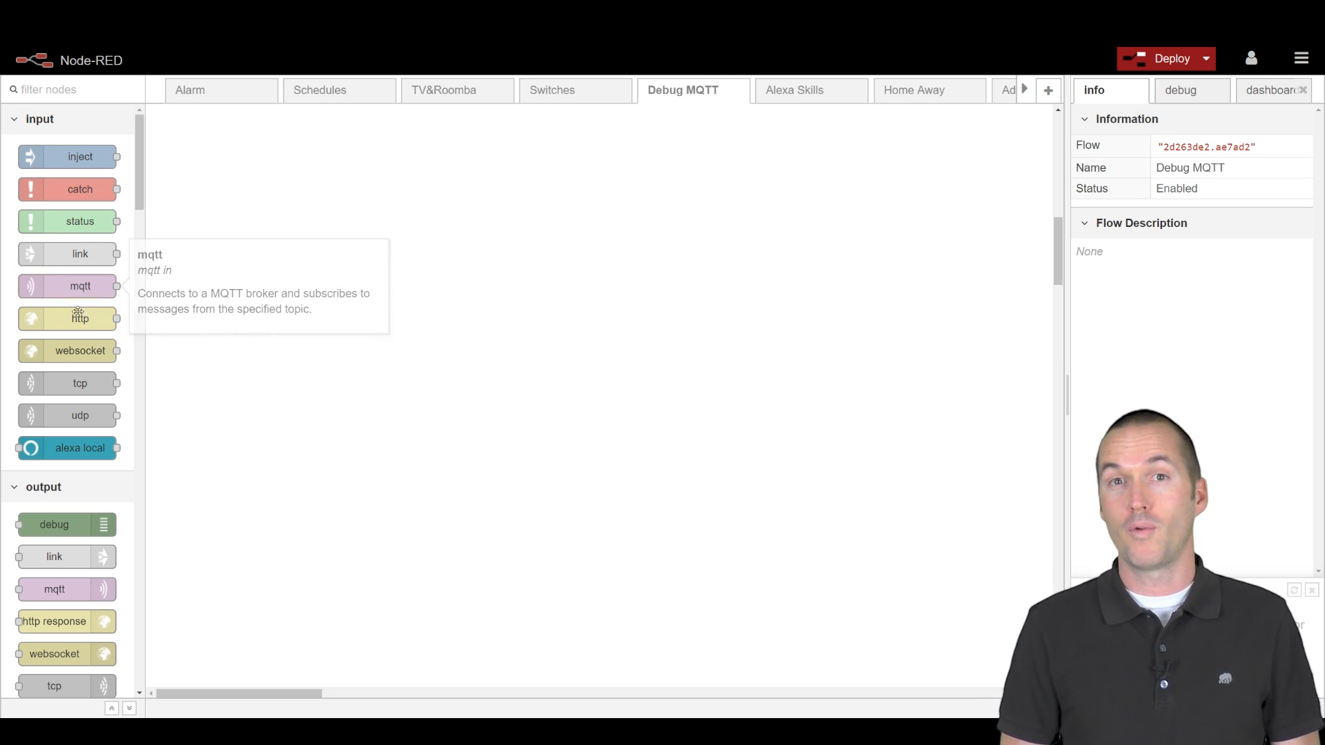
{"action": "mouse_move", "coordinate": [79, 403]}
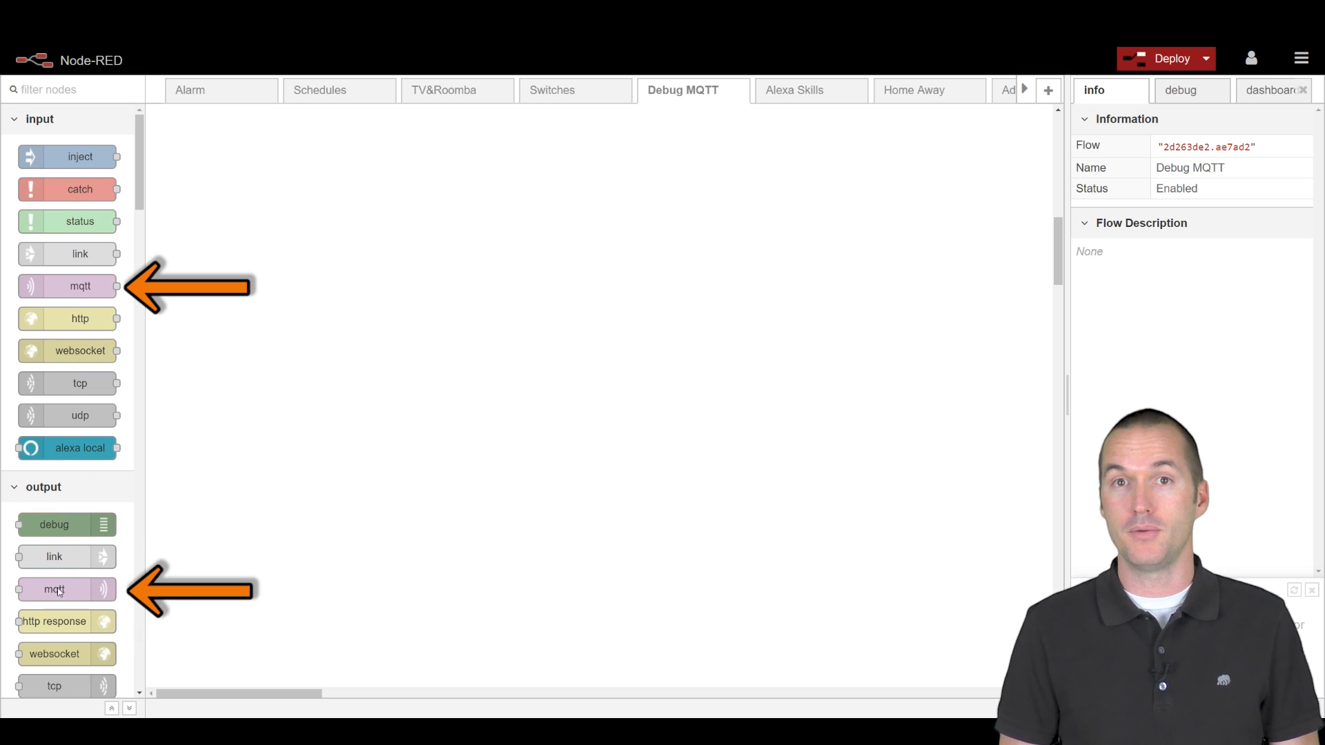
Place mqtt out and mqtt in nodes, add an inject node and wire it to the publisher
{"action": "left_click_drag", "start_coordinate": [53, 589], "coordinate": [375, 243]}
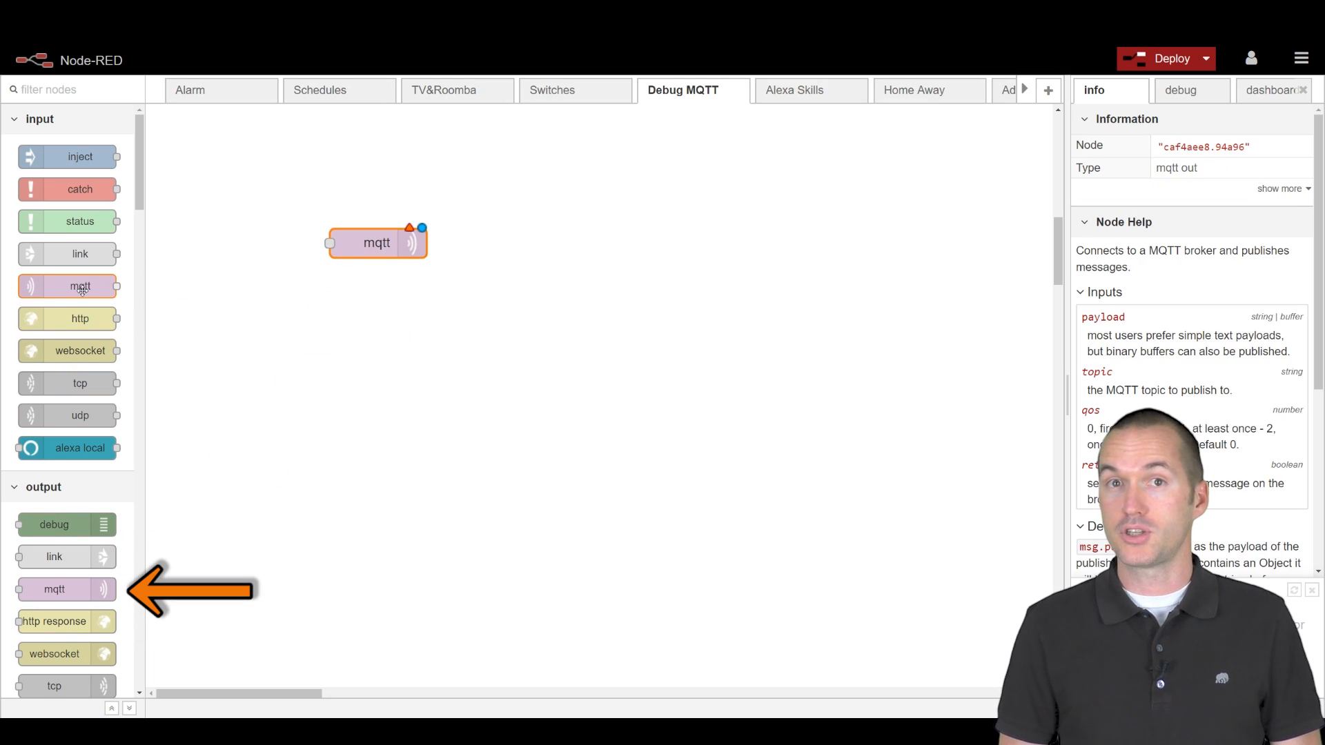
{"action": "left_click_drag", "start_coordinate": [68, 286], "coordinate": [378, 378]}
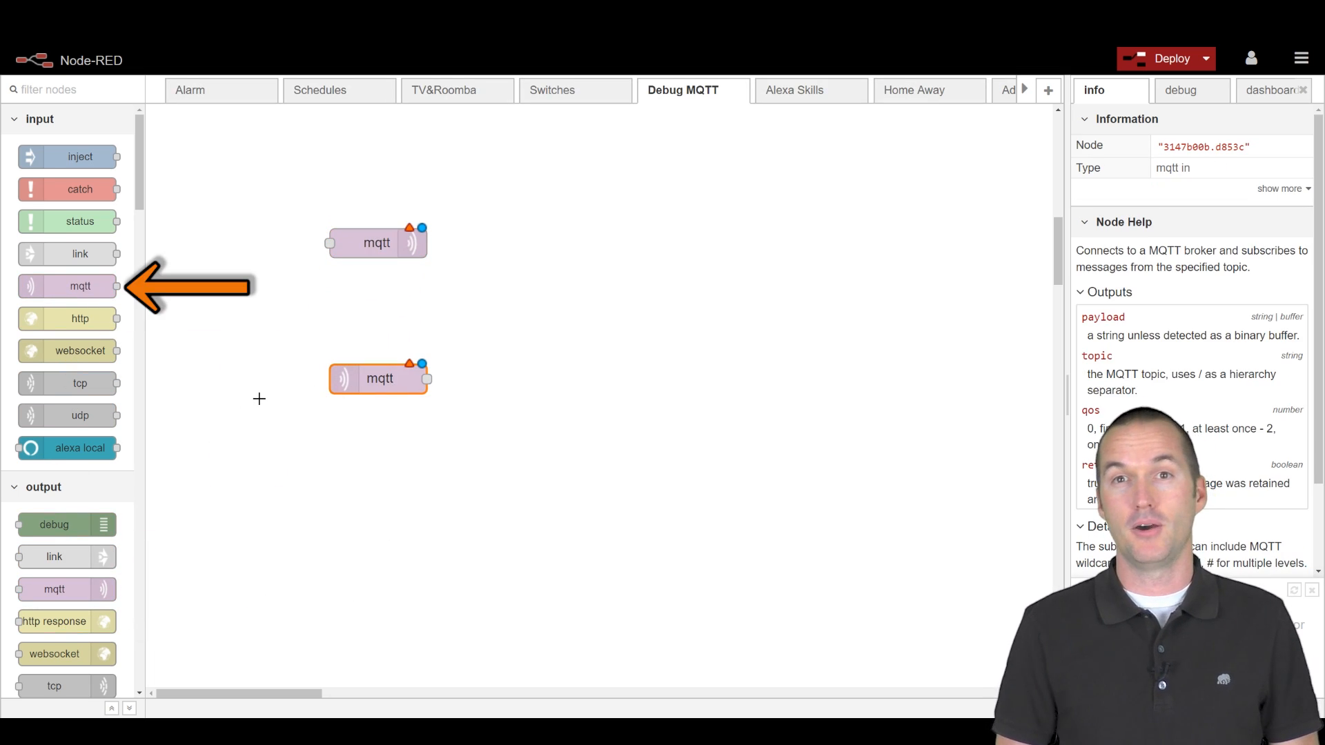
{"action": "double_click", "coordinate": [377, 243]}
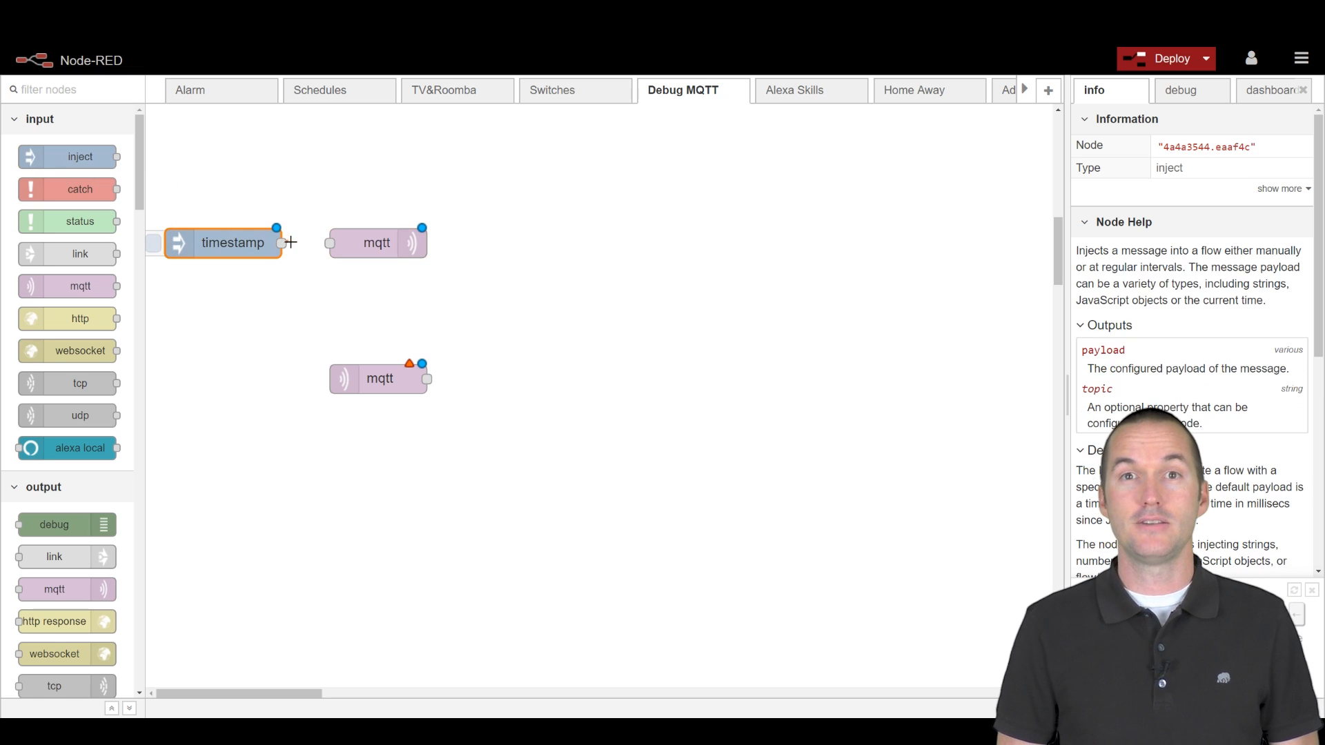
{"action": "double_click", "coordinate": [232, 243]}
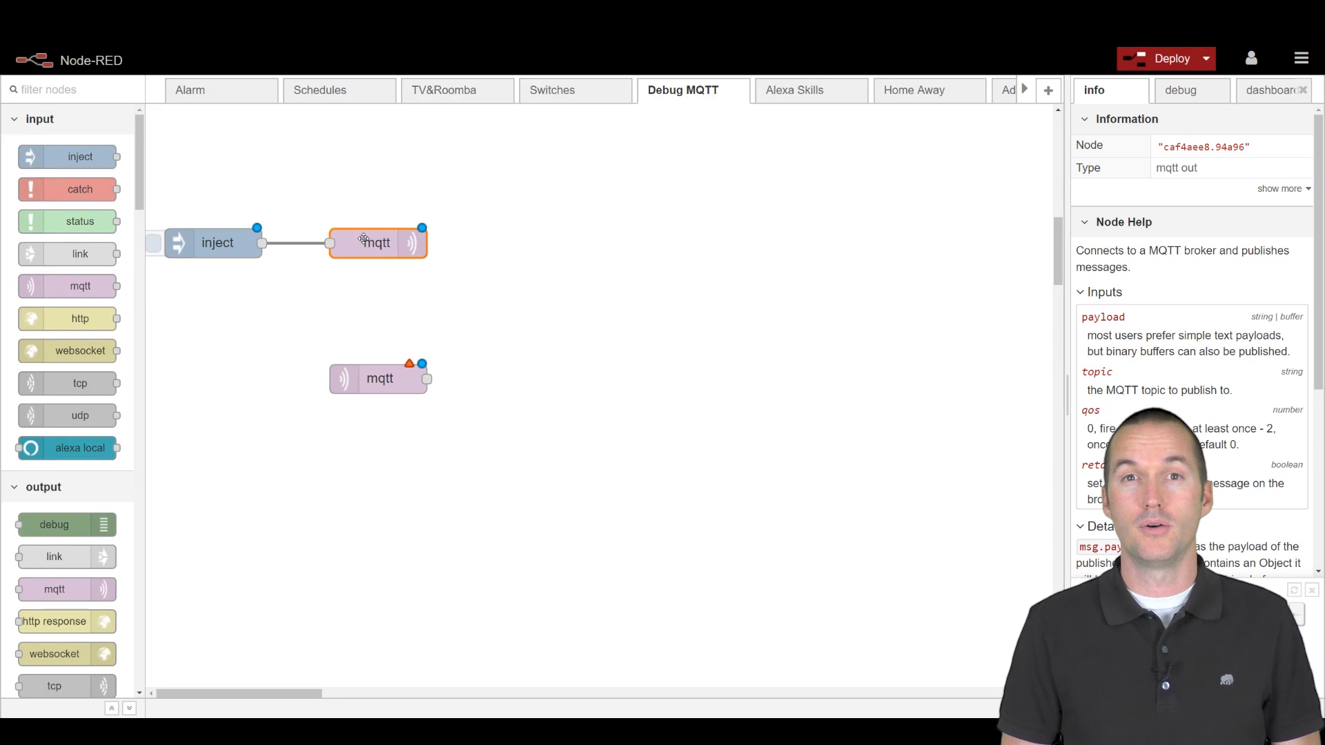
{"action": "left_click", "coordinate": [801, 270]}
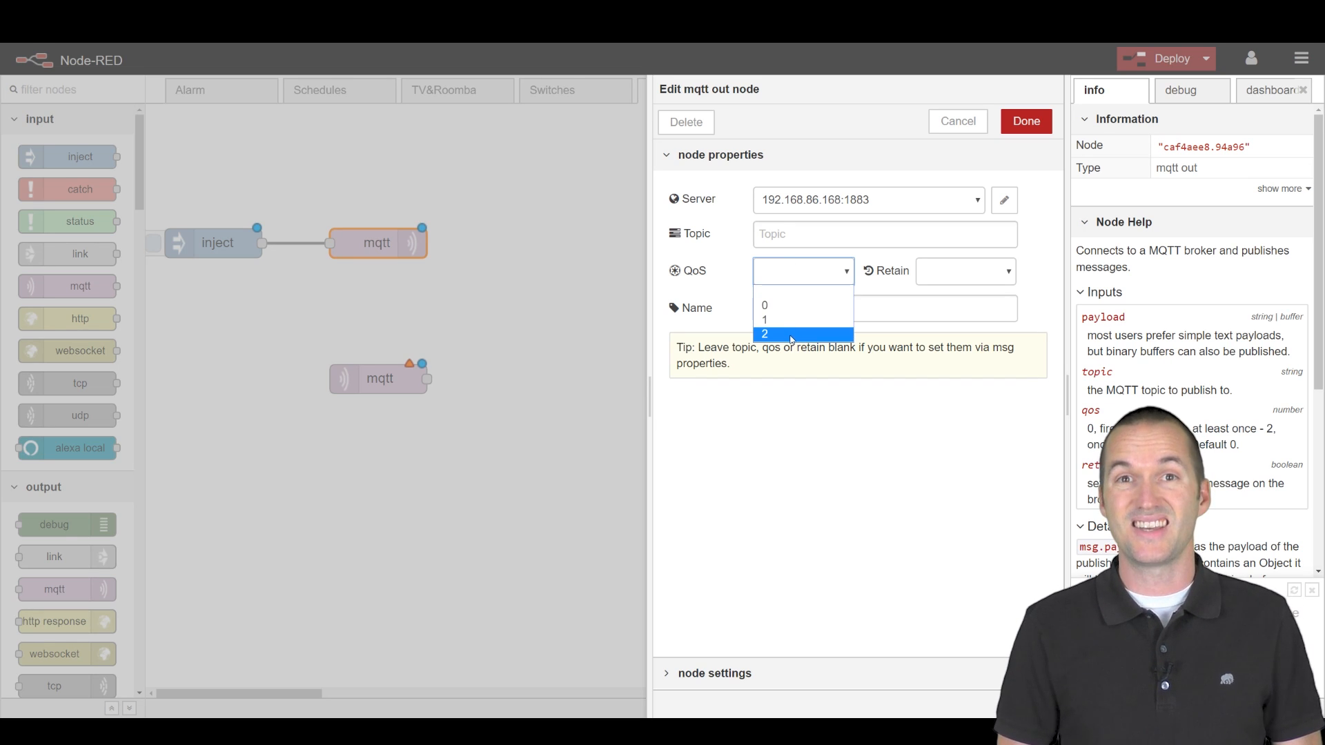
Set the MQTT publish node's QoS to 2 on the 192.168.86.168:1883 broker
{"action": "left_click", "coordinate": [763, 334]}
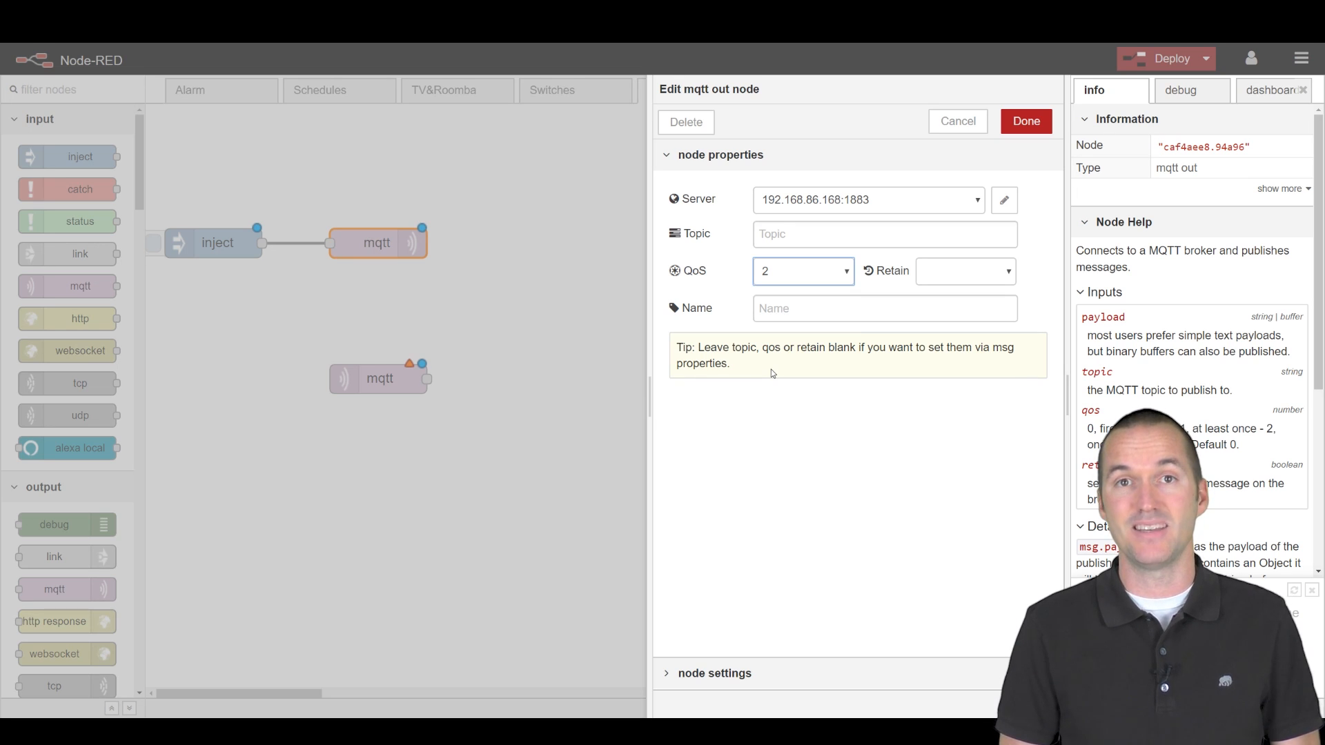
{"action": "mouse_move", "coordinate": [1033, 157]}
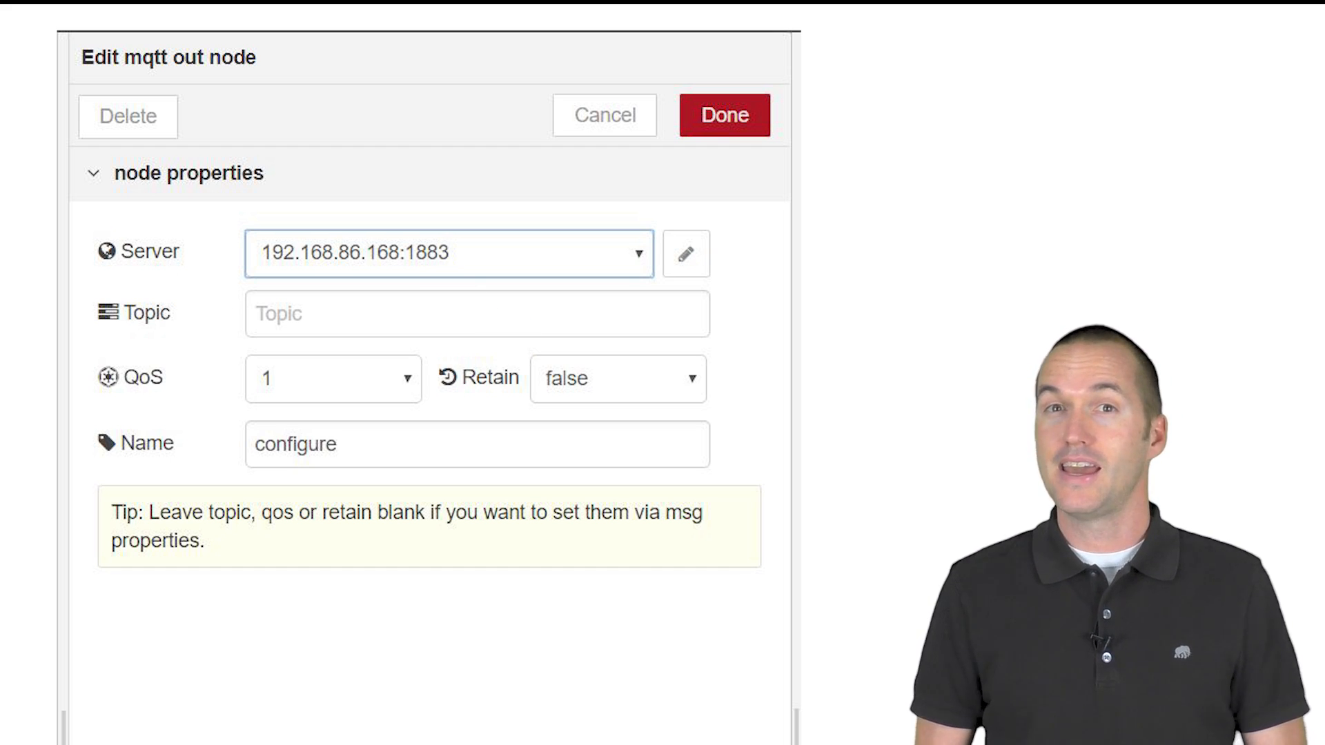
Confirm the mqtt out node settings with Done and return to the canvas
{"action": "left_click", "coordinate": [721, 115]}
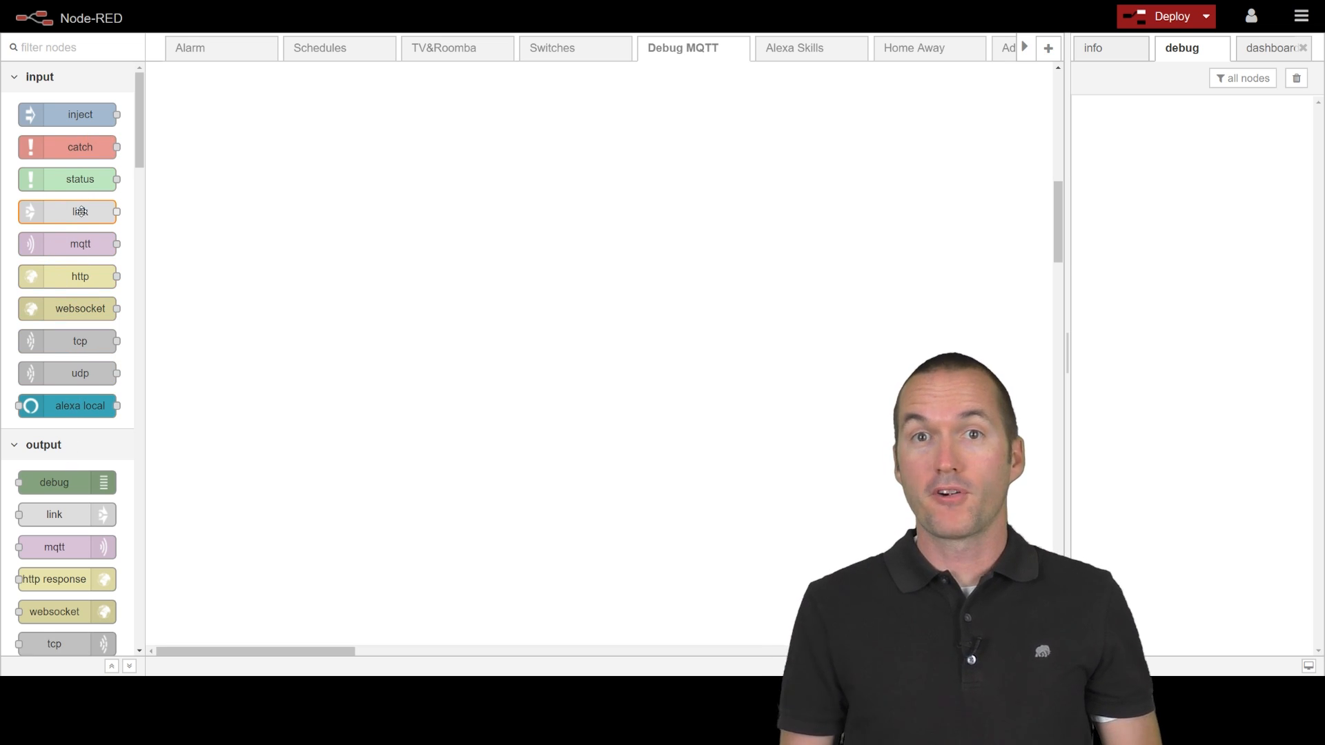
Add an inject node wired to the MQTT node with string payload 'Not Retained'
{"action": "left_click_drag", "start_coordinate": [67, 244], "coordinate": [541, 261]}
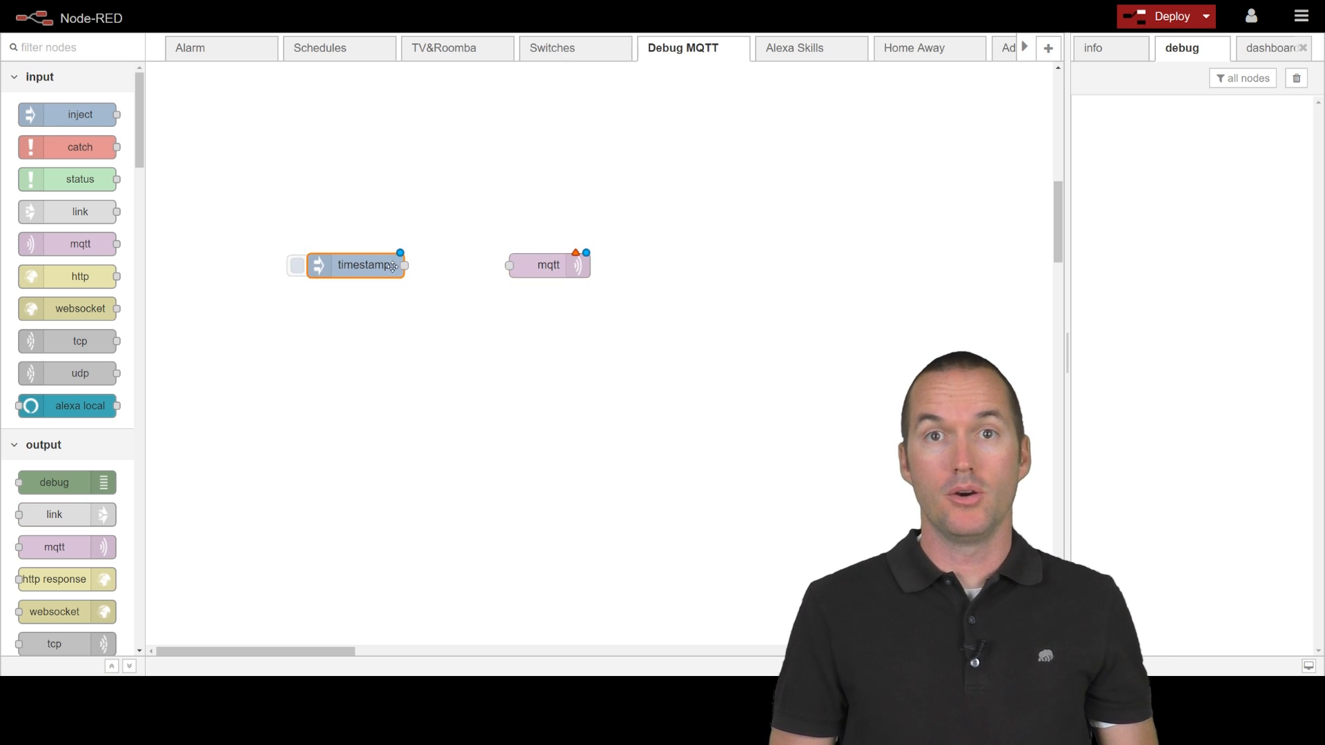
{"action": "left_click_drag", "start_coordinate": [401, 264], "coordinate": [507, 265]}
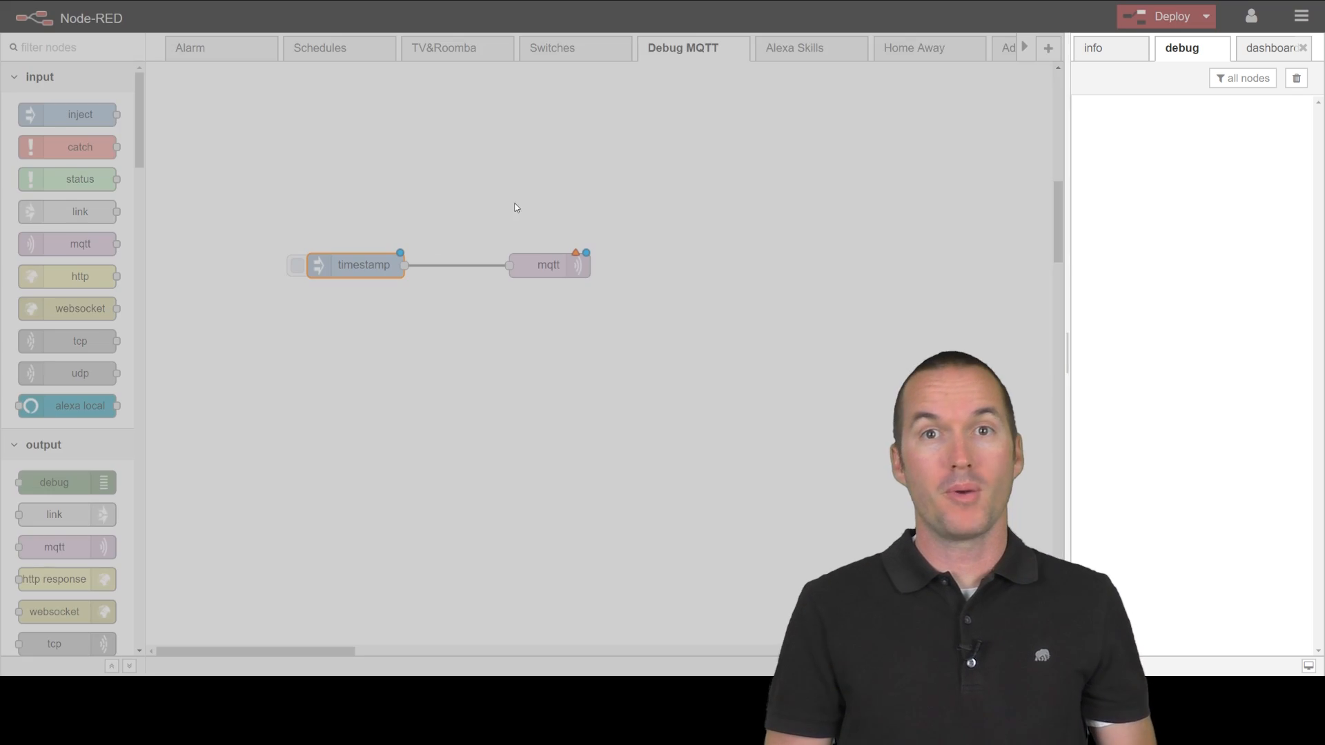
{"action": "left_click", "coordinate": [887, 157]}
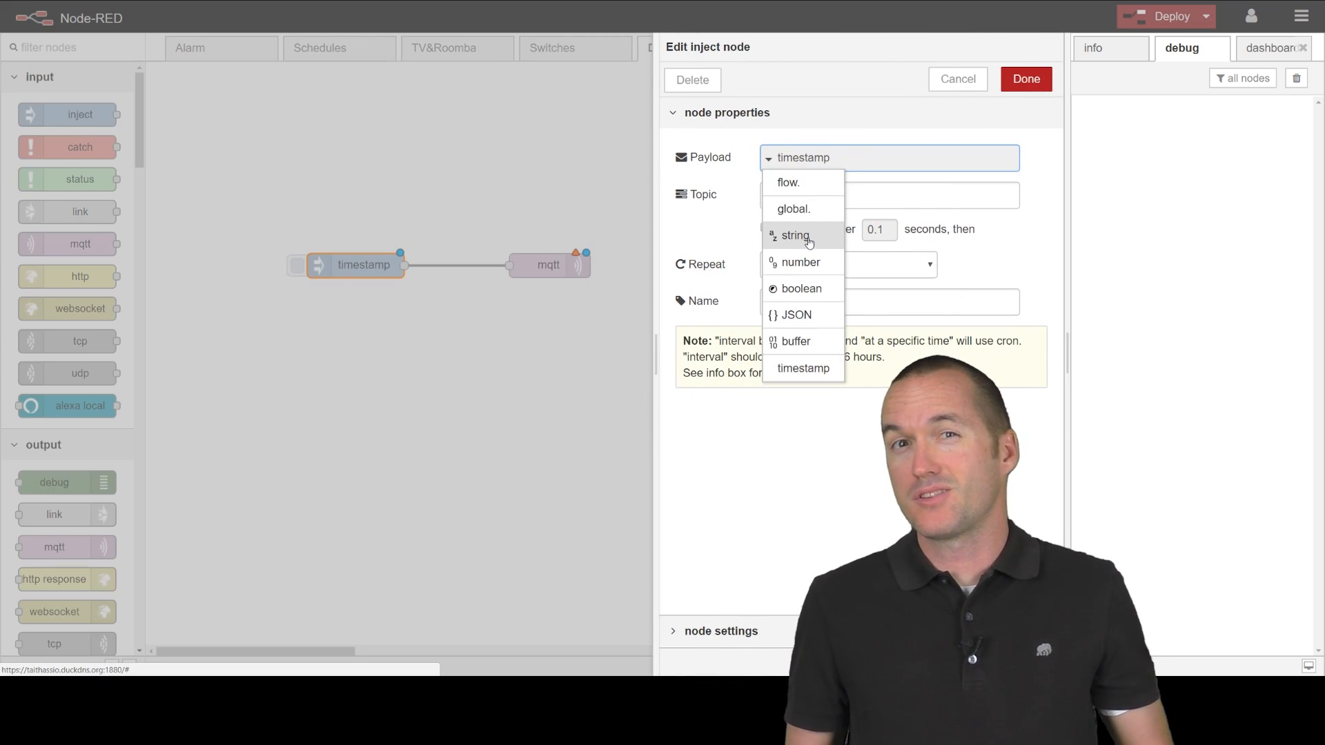
{"action": "left_click", "coordinate": [795, 236]}
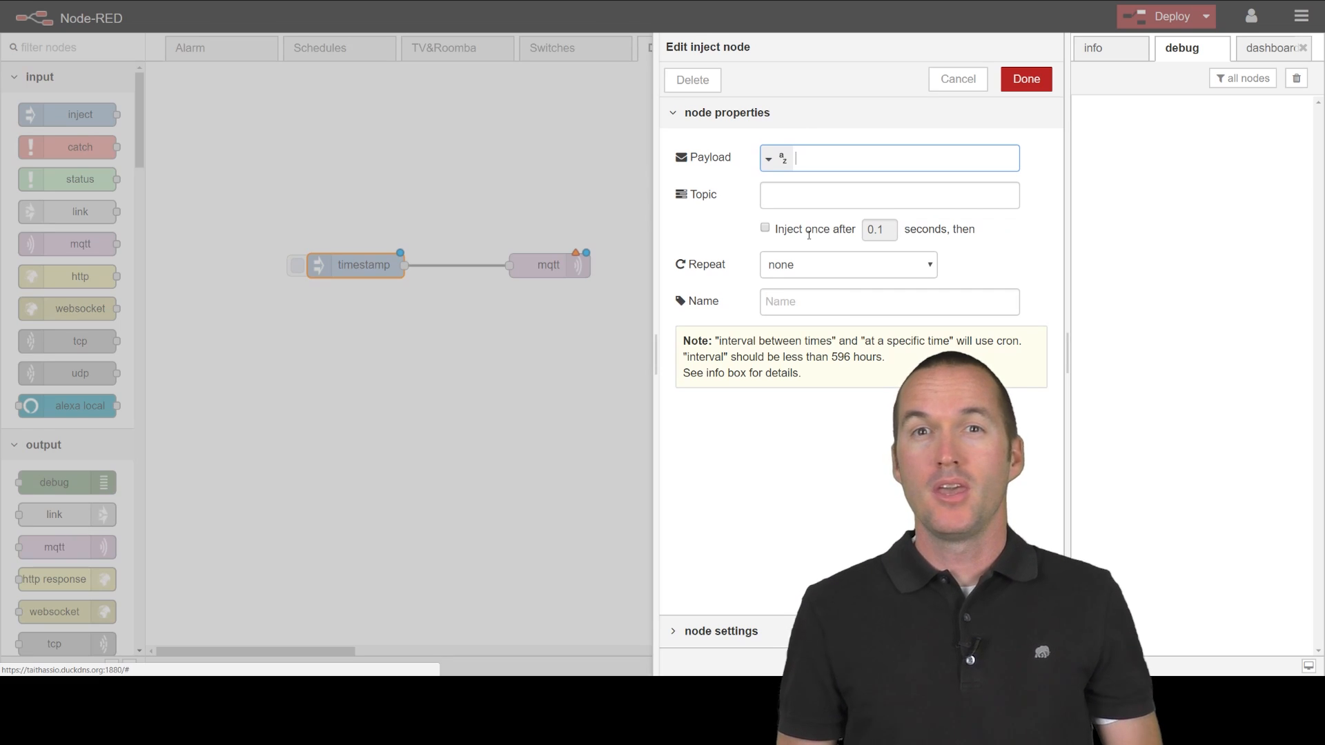
{"action": "type", "text": "Not Retained"}
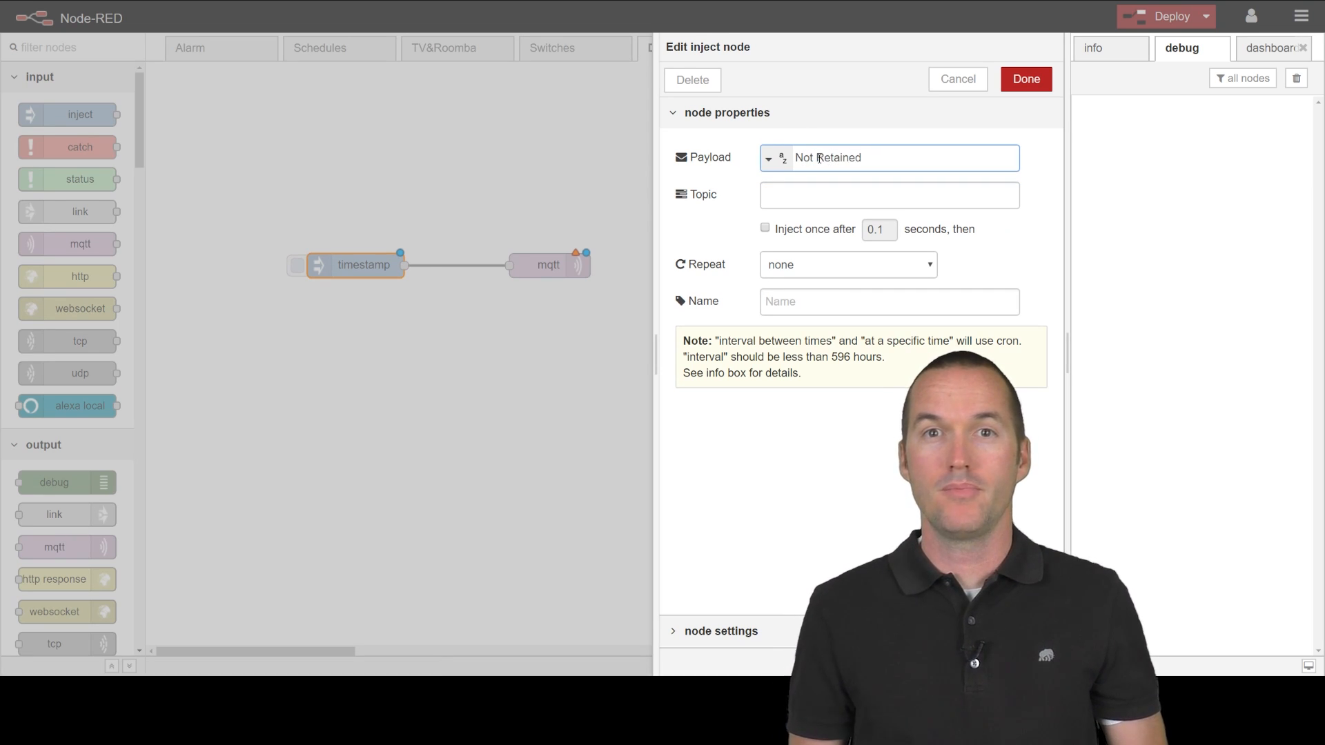
{"action": "left_click", "coordinate": [1025, 79]}
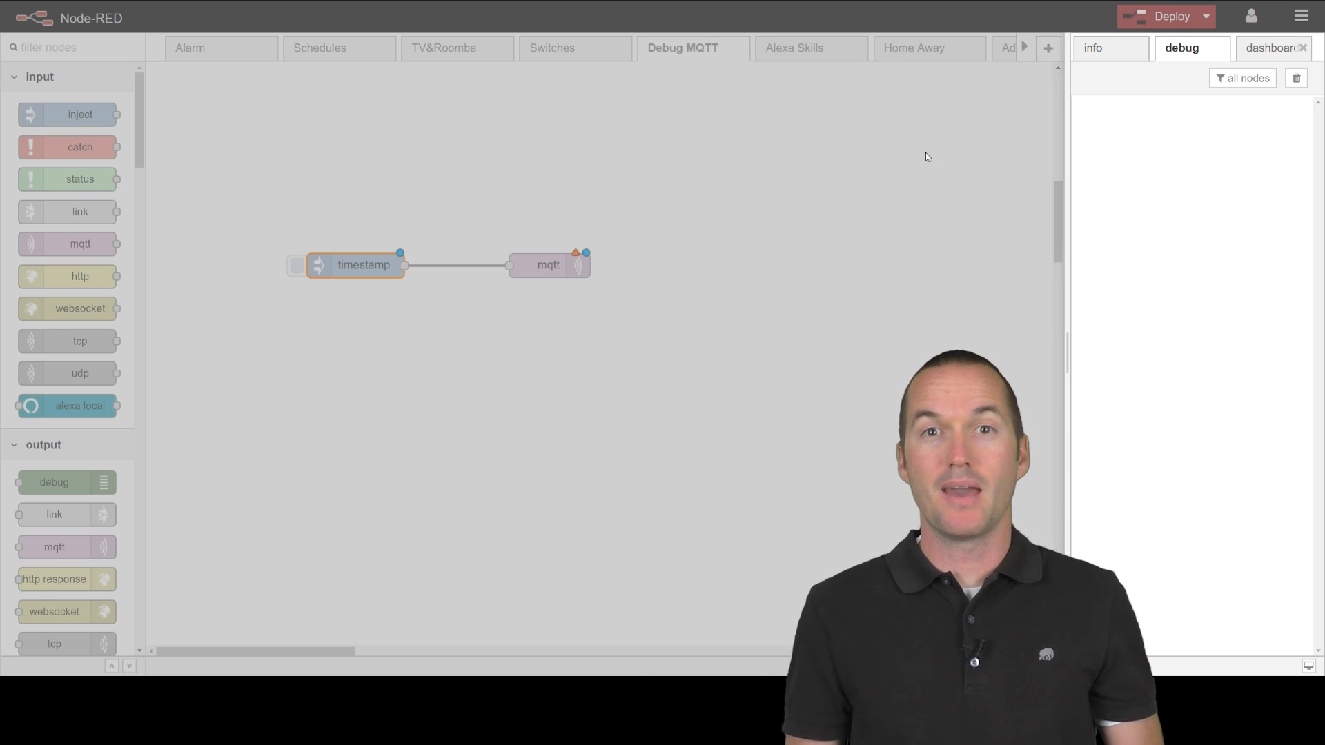
Configure the publish node with topic mqtt_test, QoS 2 and retain false
{"action": "double_click", "coordinate": [548, 265]}
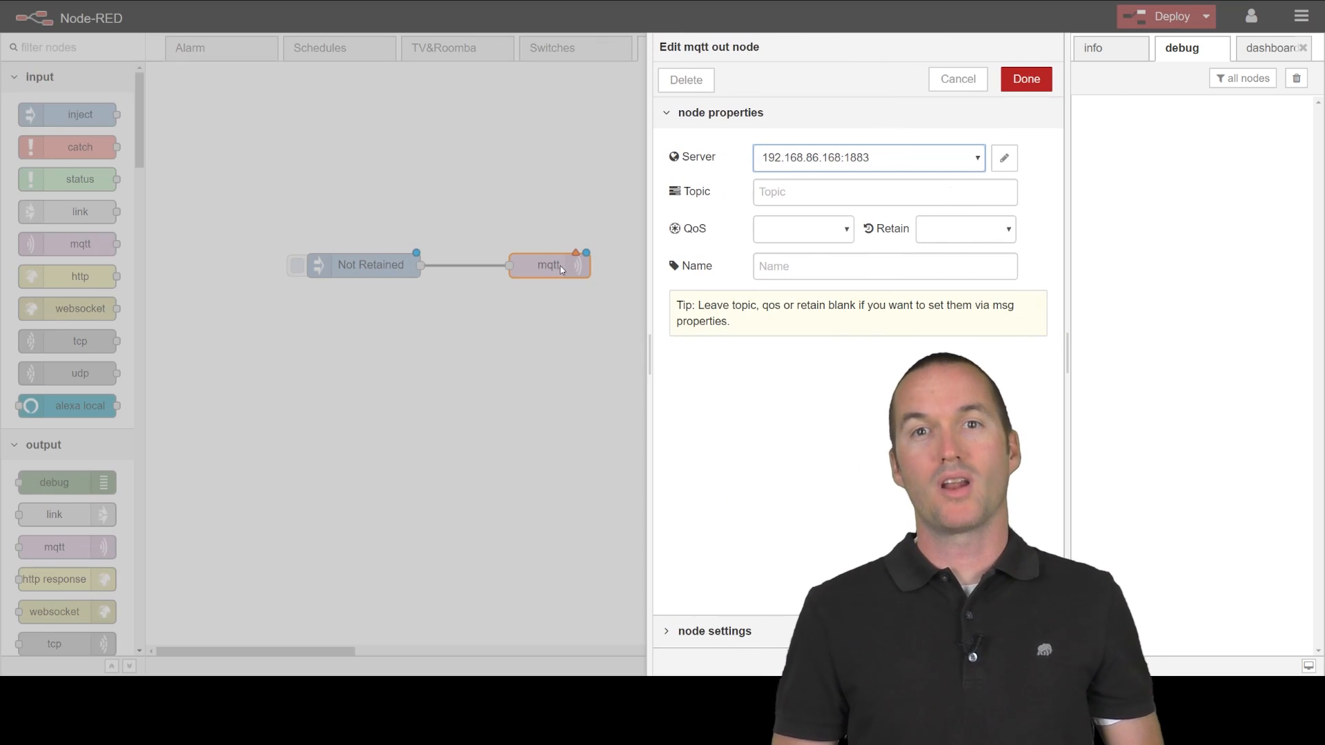
{"action": "left_click", "coordinate": [801, 228]}
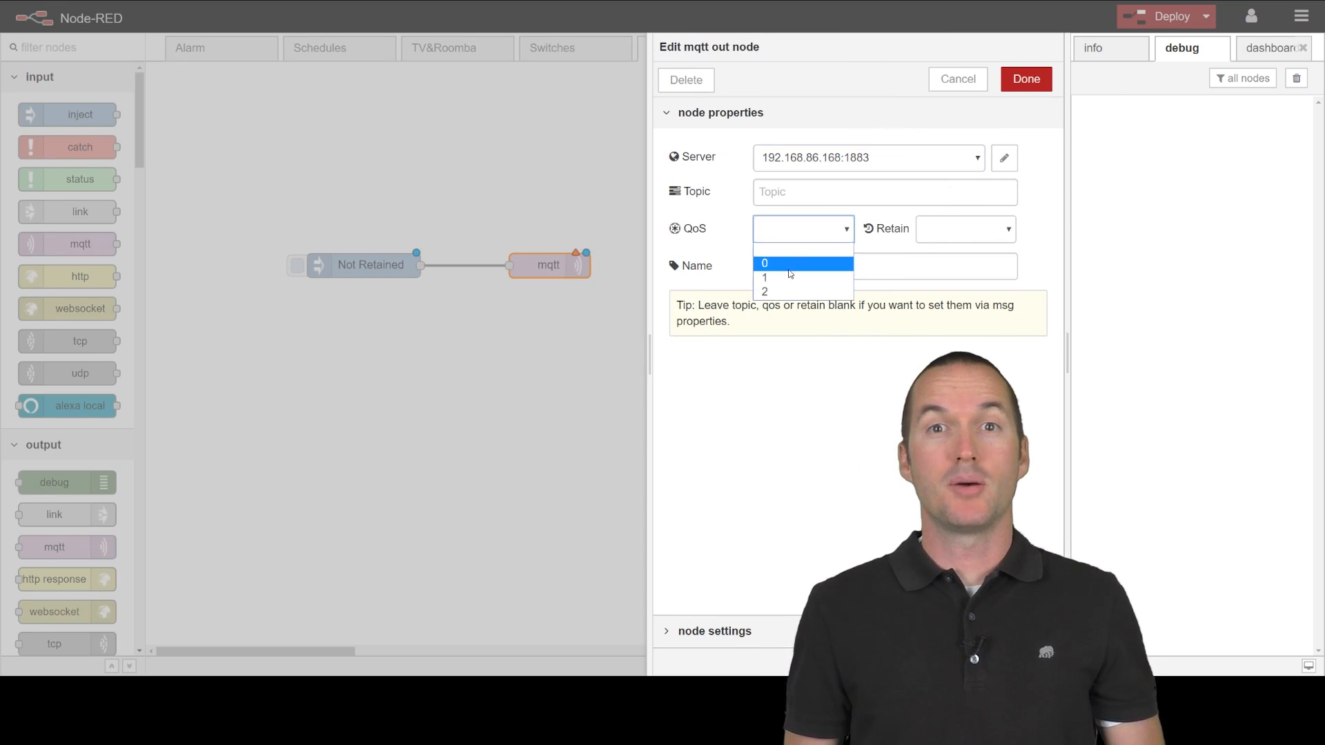
{"action": "left_click", "coordinate": [763, 291]}
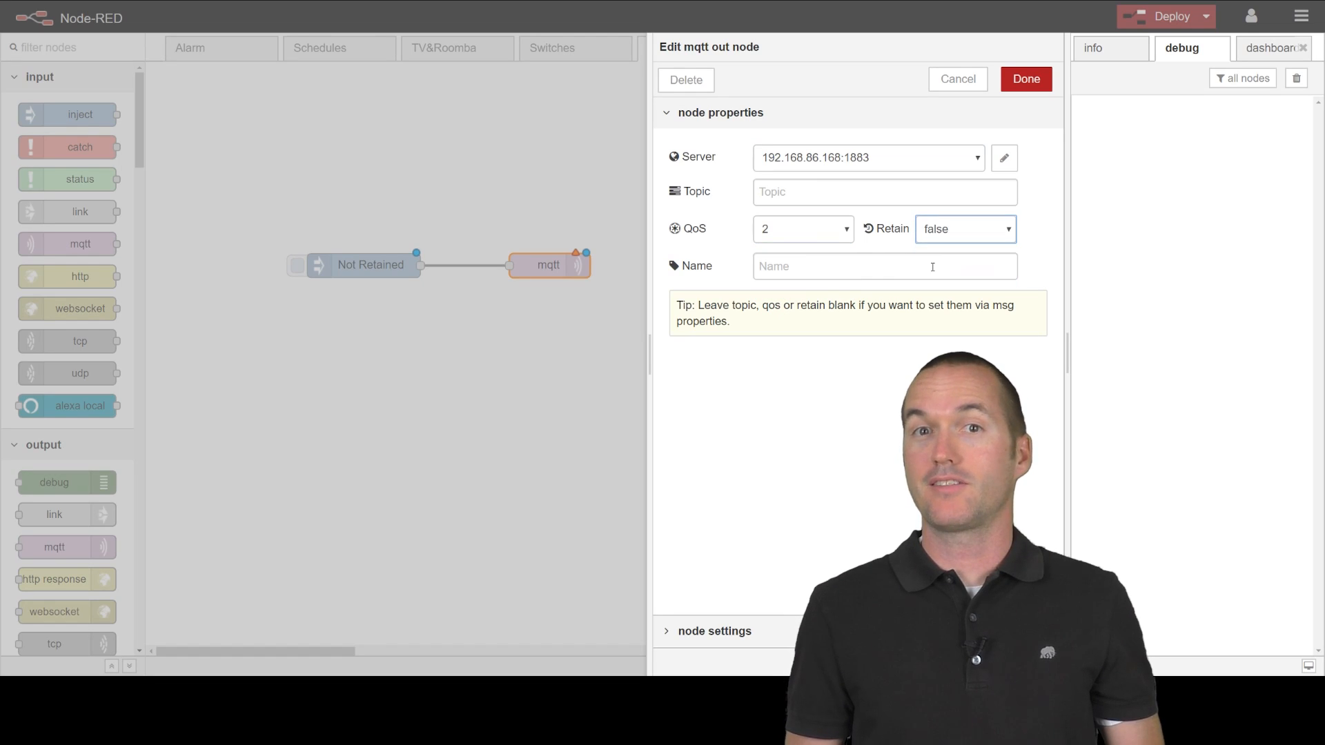
{"action": "type", "text": "mqtt_test"}
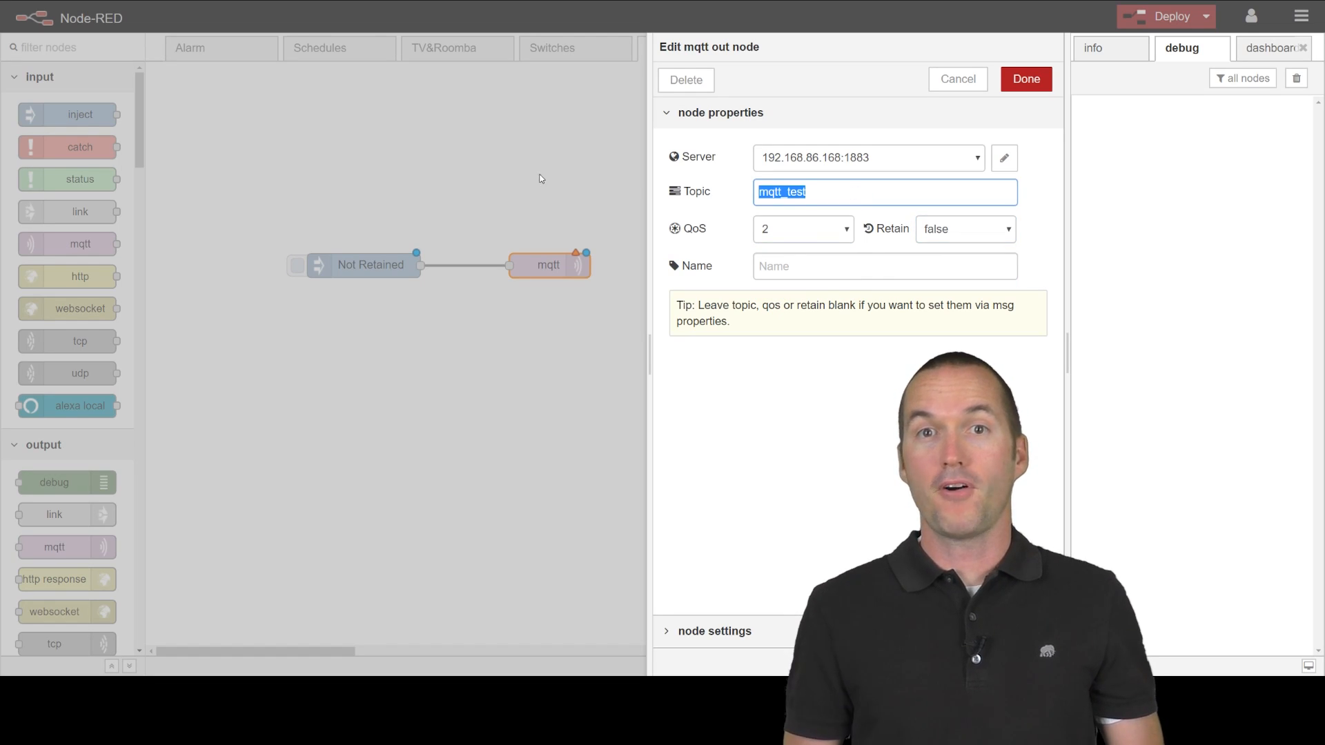
{"action": "left_click", "coordinate": [1025, 79]}
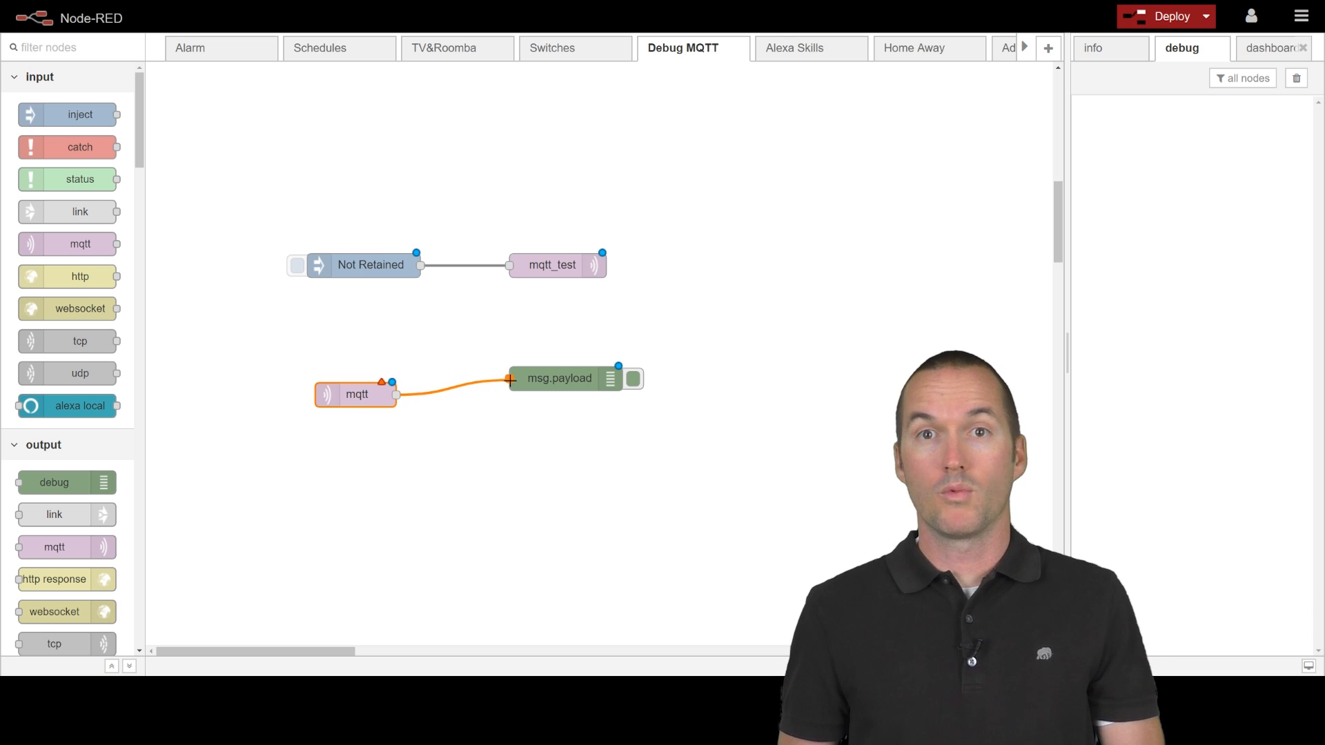
Wire the mqtt in node to a debug node and subscribe it to topic mqtt_test
{"action": "left_click_drag", "start_coordinate": [355, 394], "coordinate": [347, 378]}
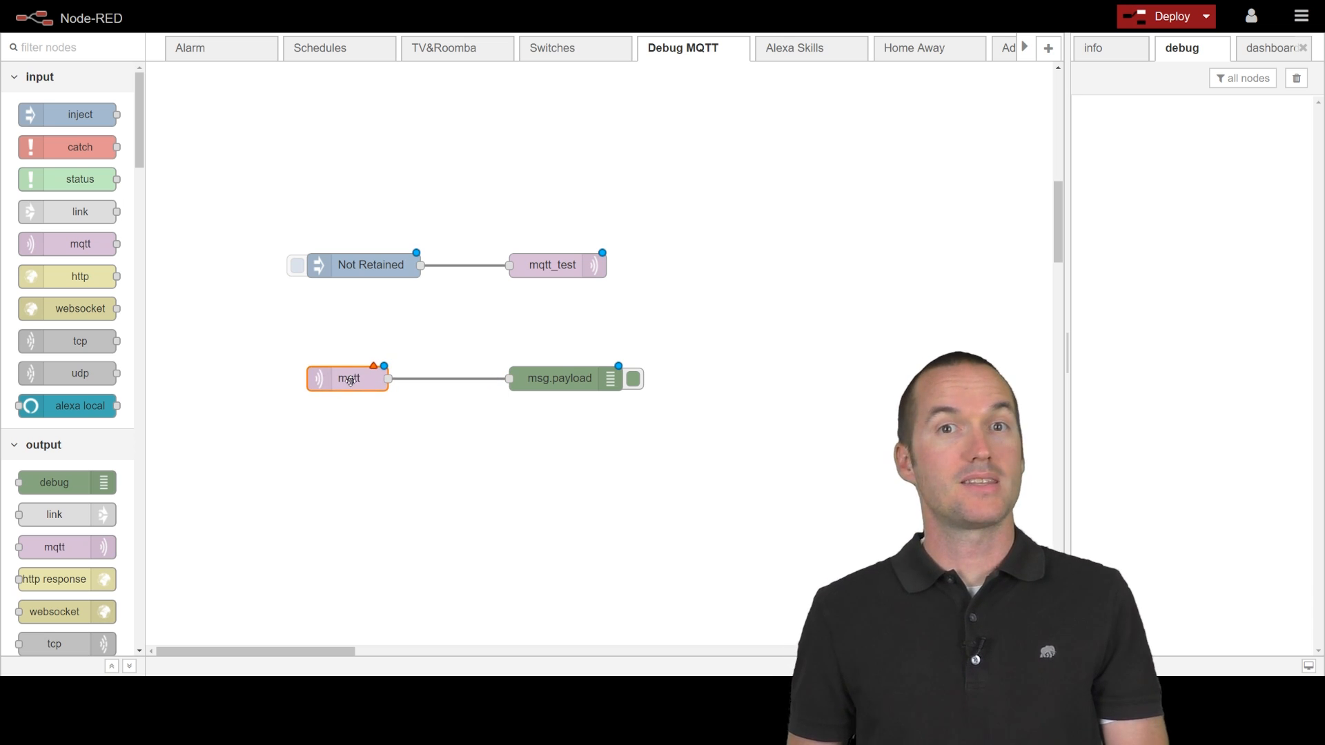
{"action": "double_click", "coordinate": [348, 378]}
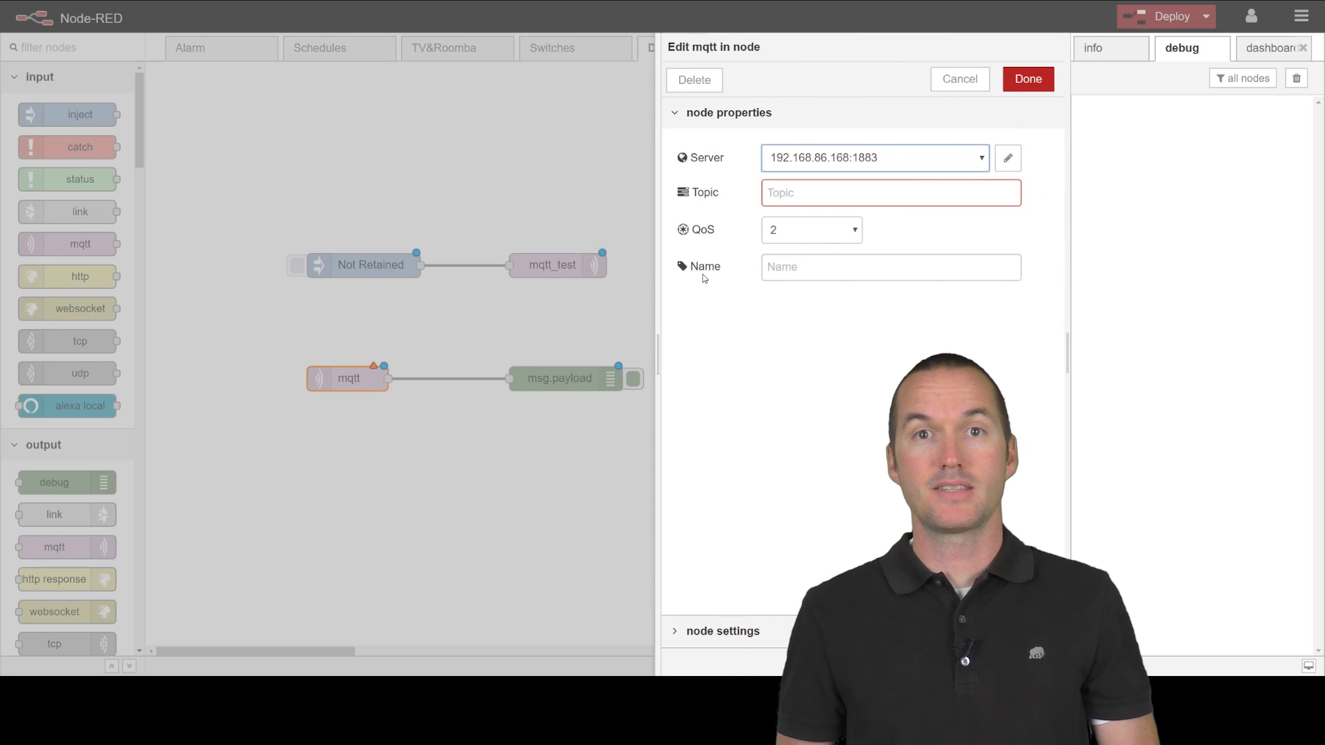
{"action": "type", "text": "mqtt_test"}
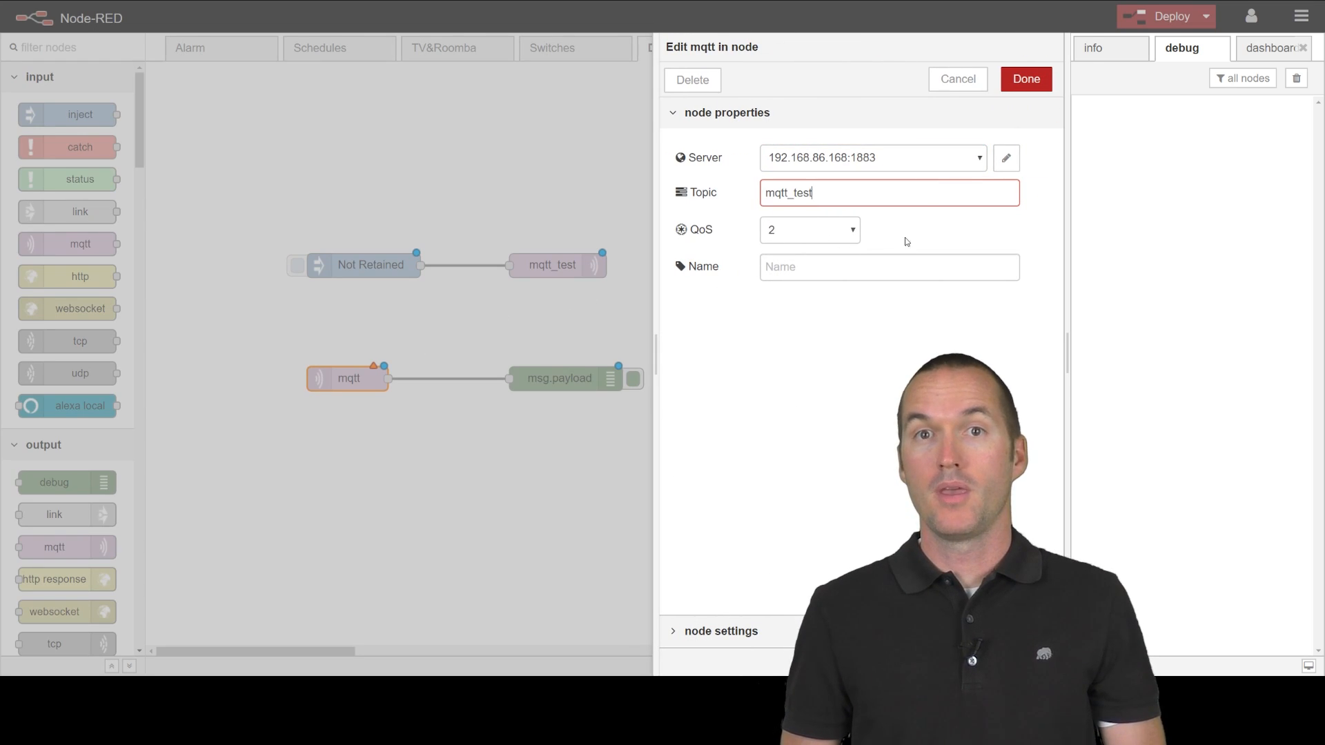
{"action": "left_click", "coordinate": [1025, 79]}
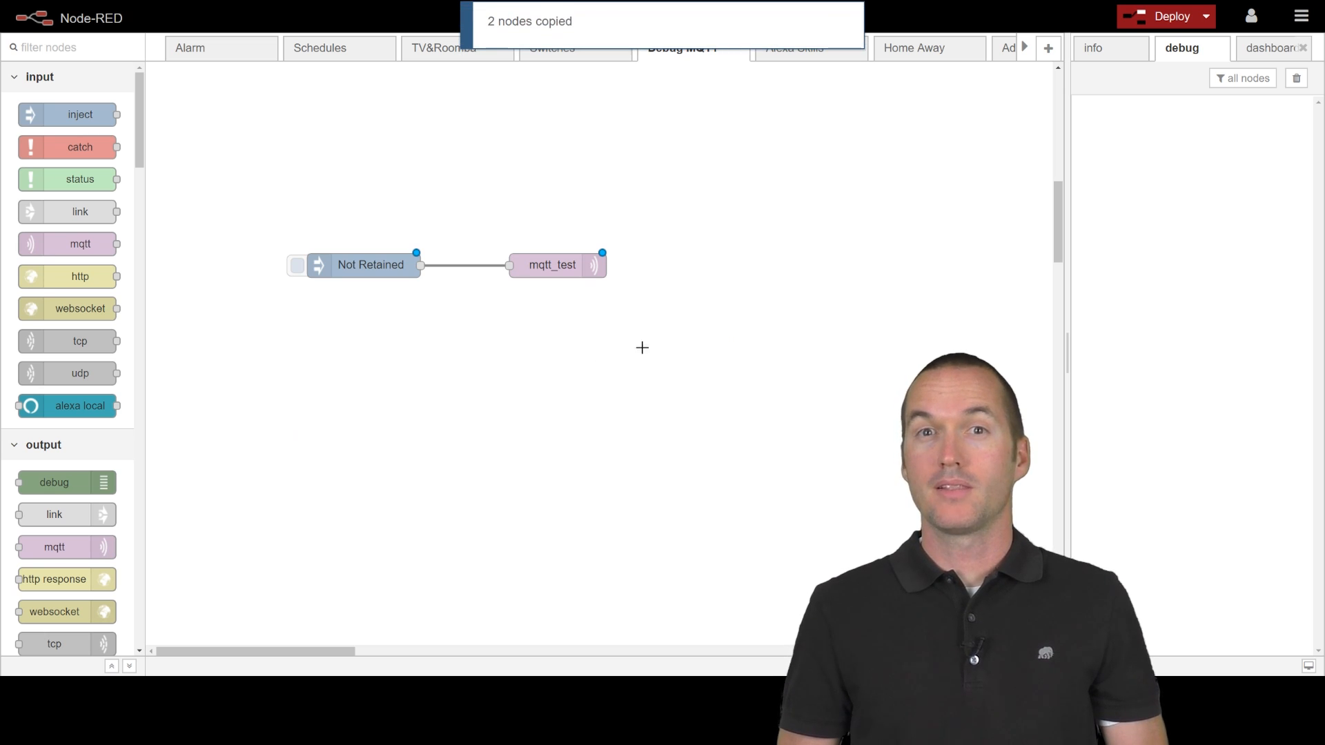
Deploy to send the Not Retained message, then redeploy with the subscriber restored
{"action": "left_click", "coordinate": [1172, 17]}
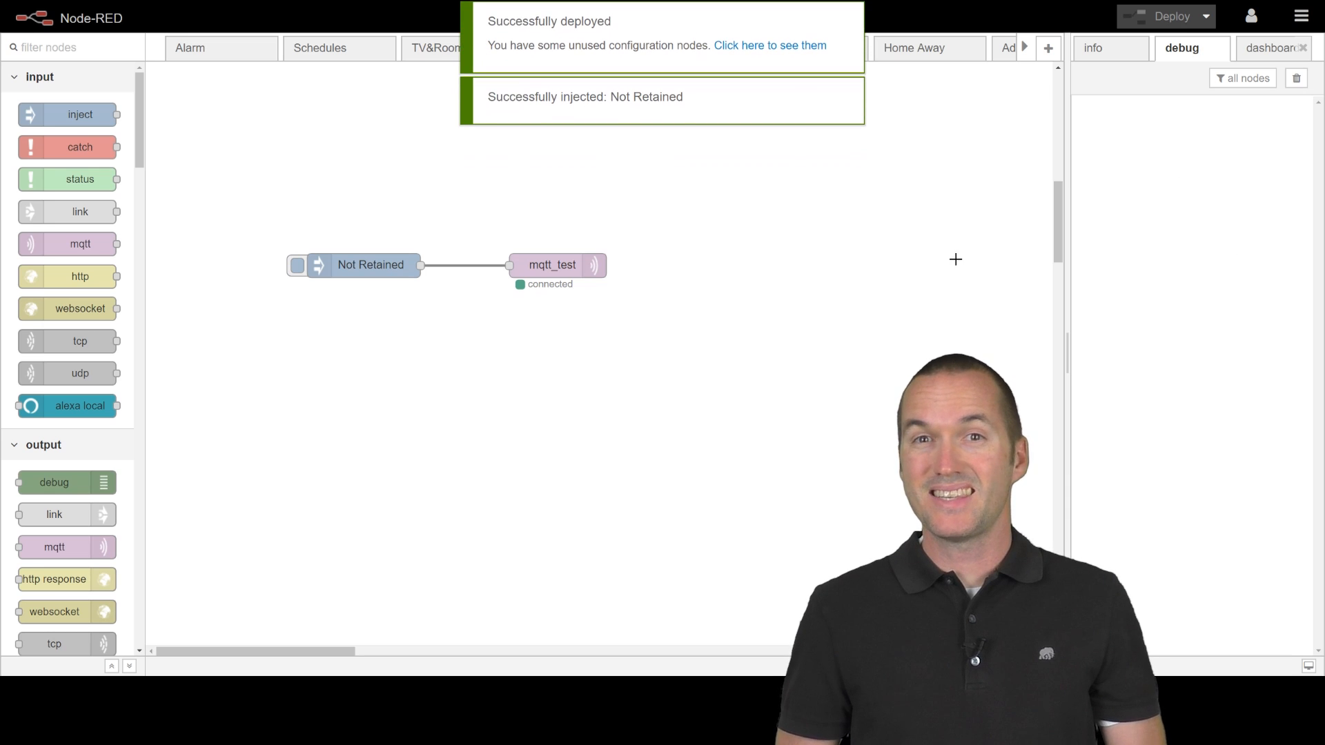
{"action": "mouse_move", "coordinate": [658, 334]}
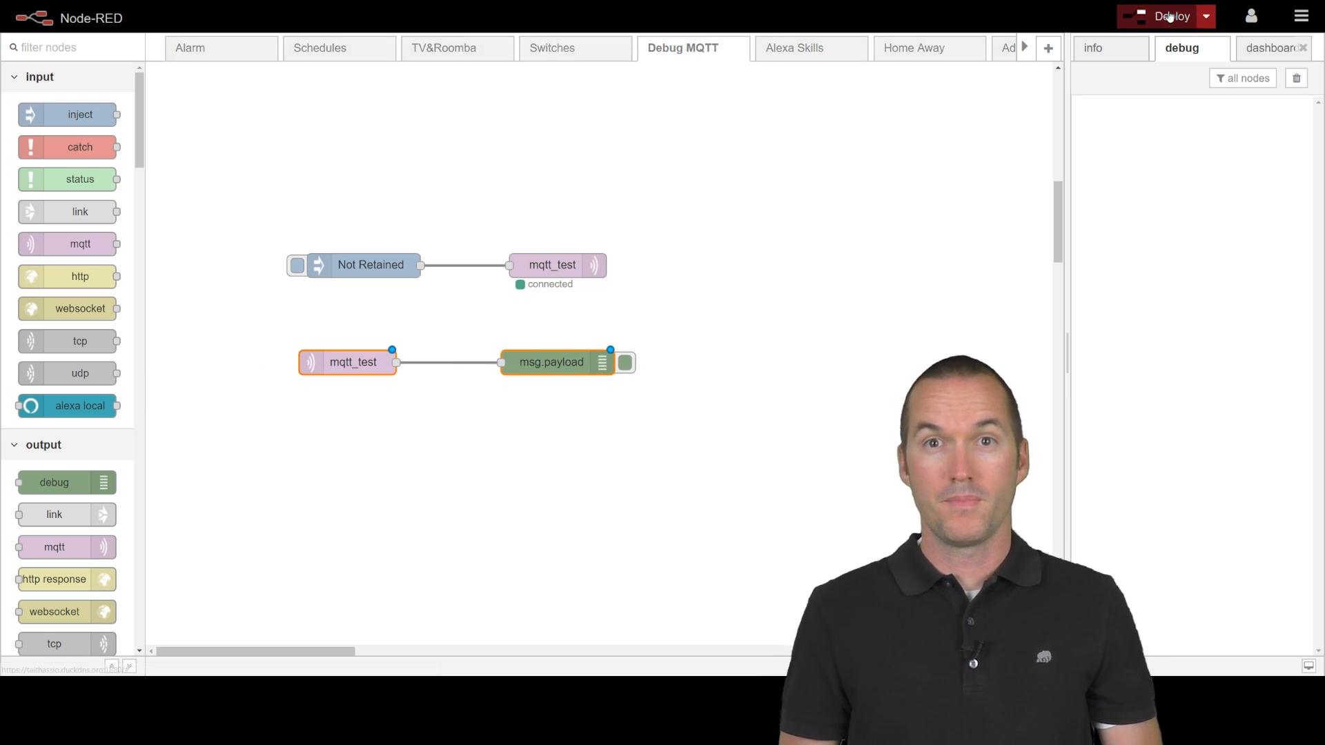
{"action": "left_click", "coordinate": [1170, 16]}
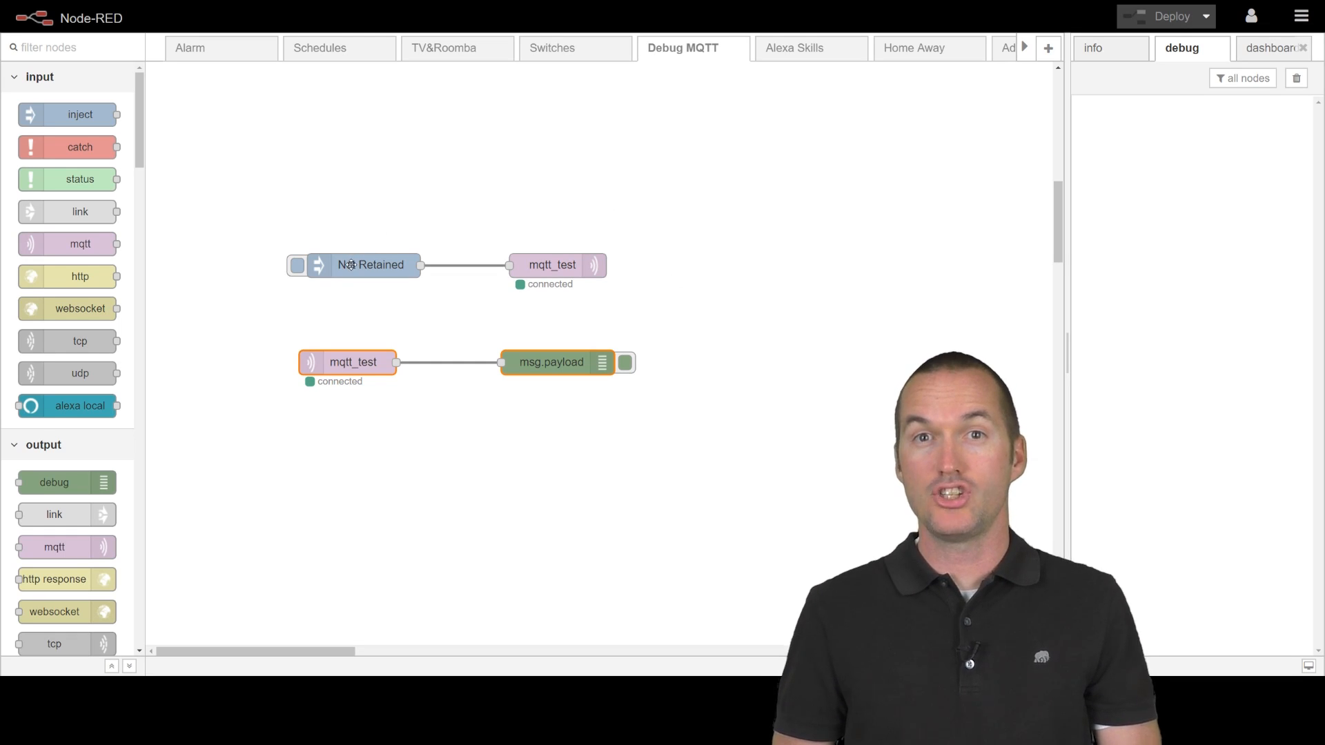
Confirm the inject's Retained payload and deploy the retained publishing flow
{"action": "double_click", "coordinate": [369, 265]}
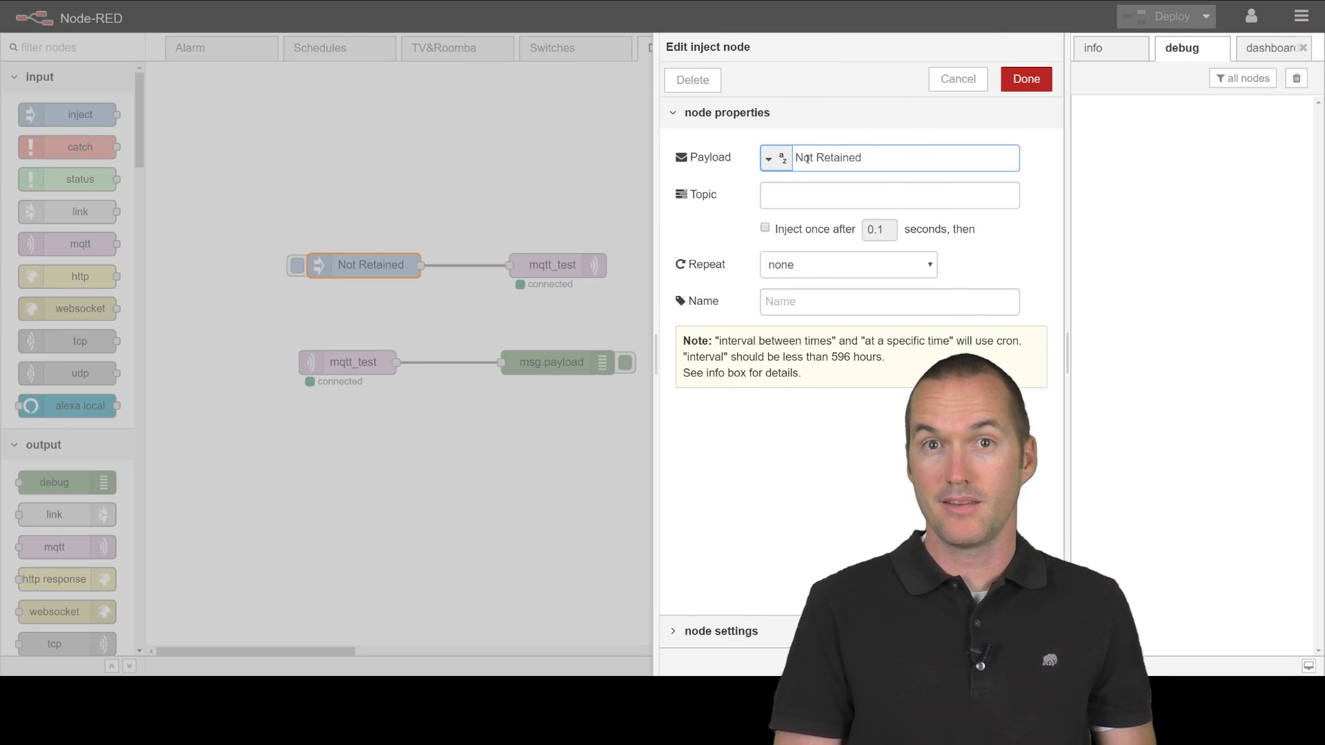
{"action": "left_click", "coordinate": [1025, 78]}
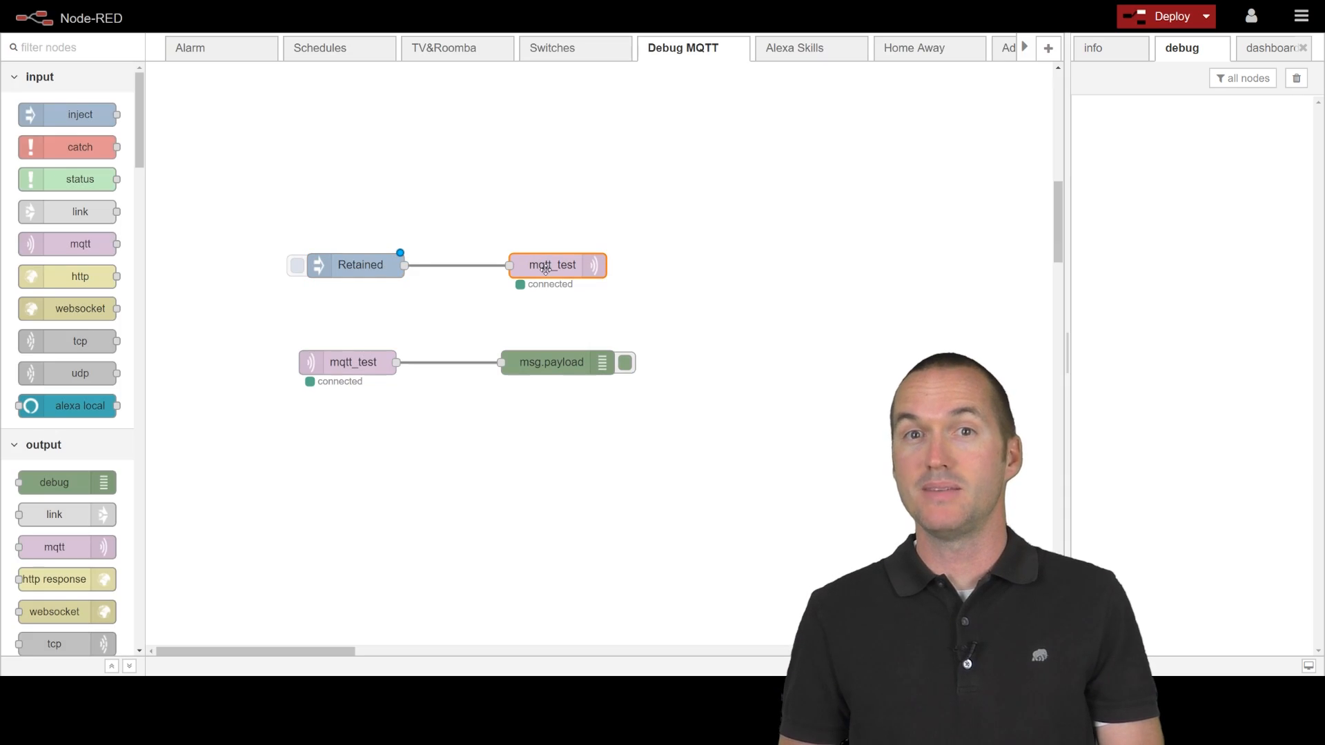
{"action": "double_click", "coordinate": [550, 265]}
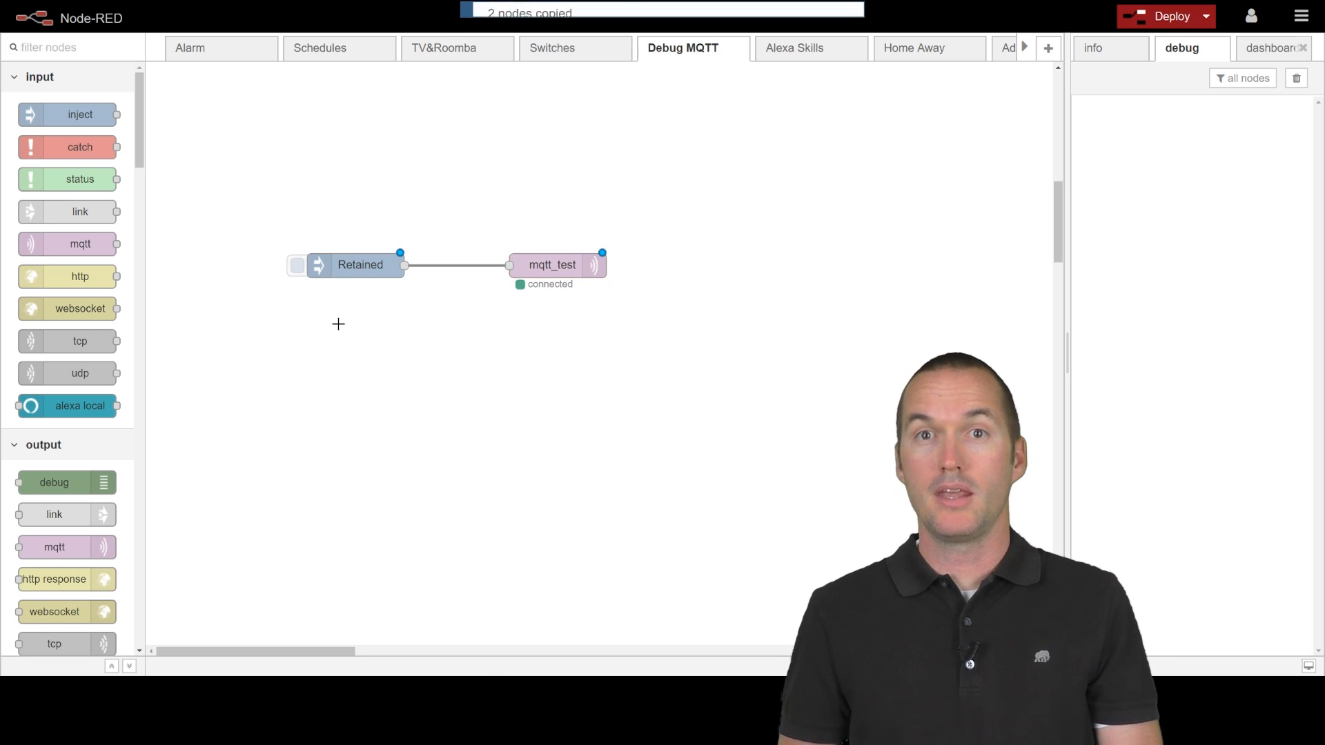
{"action": "left_click", "coordinate": [1164, 16]}
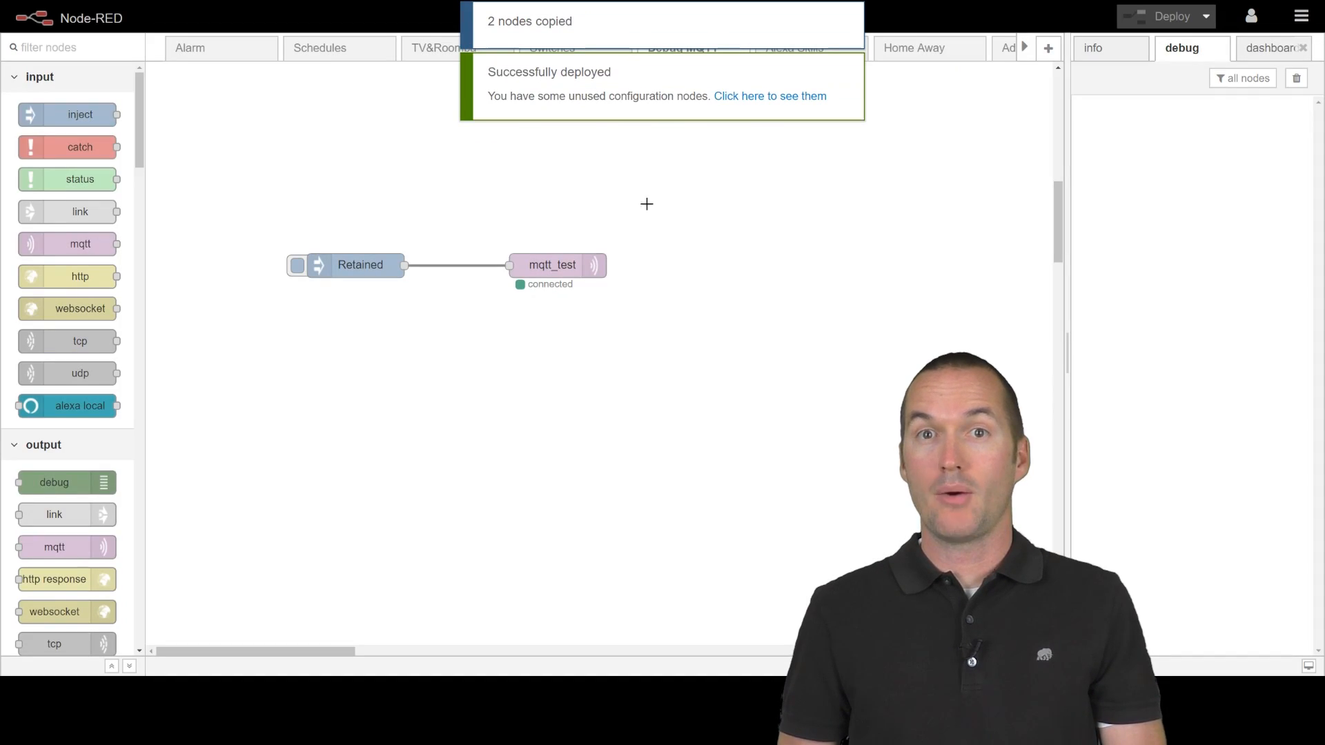
Trigger the inject, then deploy twice so the mqtt_test subscriber receives 'Retained'
{"action": "left_click", "coordinate": [296, 265]}
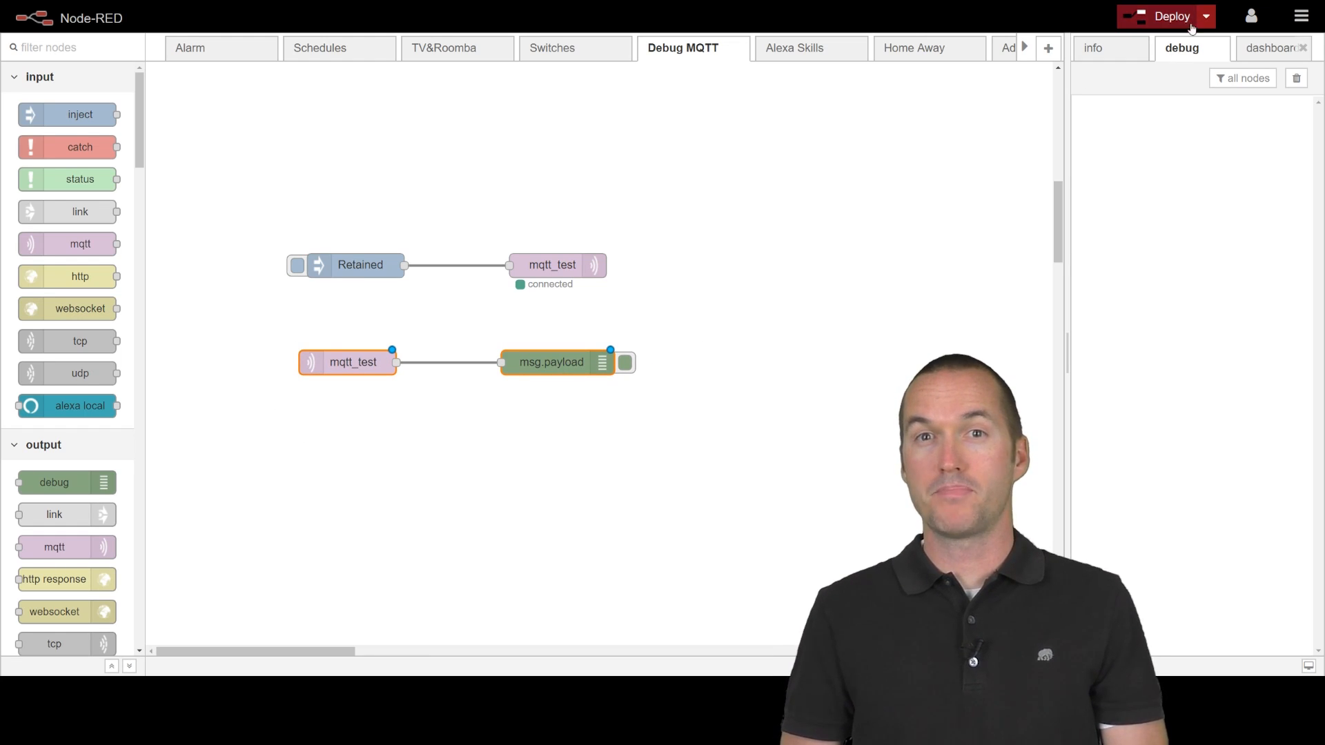
{"action": "left_click", "coordinate": [1172, 17]}
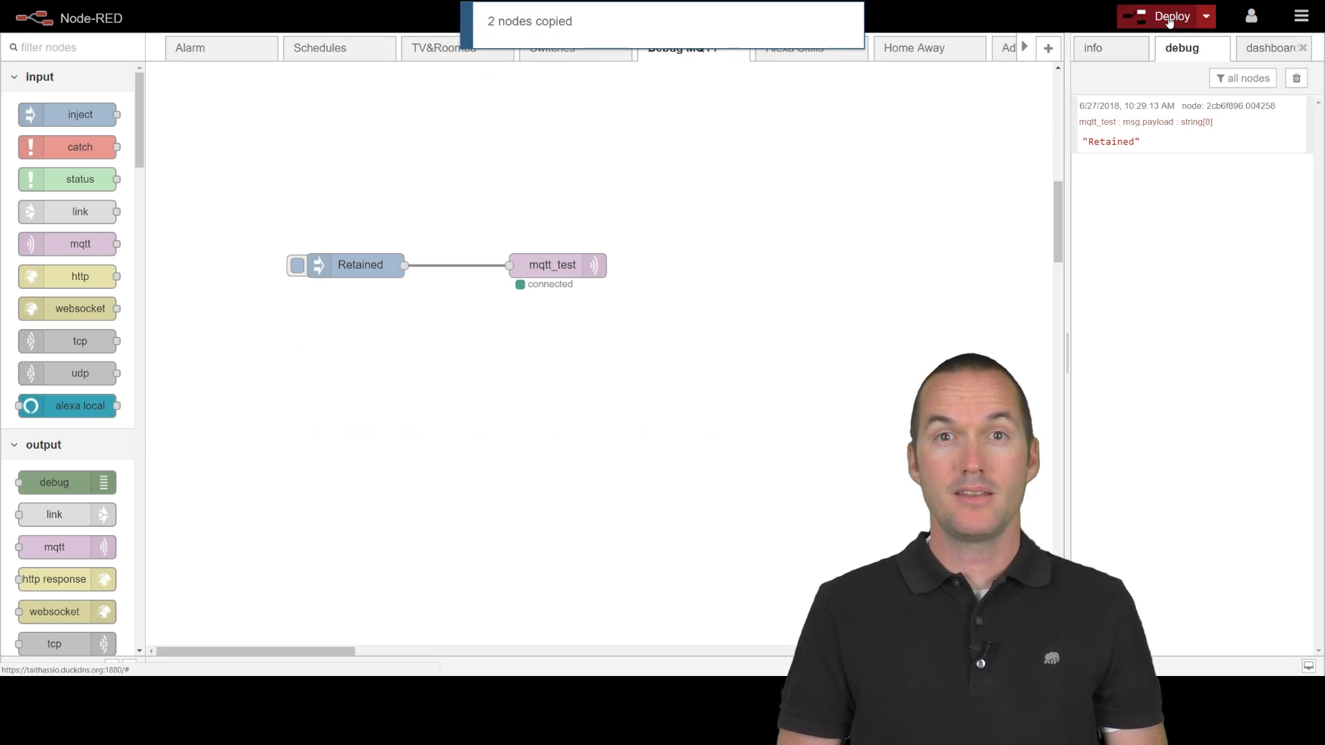
{"action": "left_click", "coordinate": [1172, 16]}
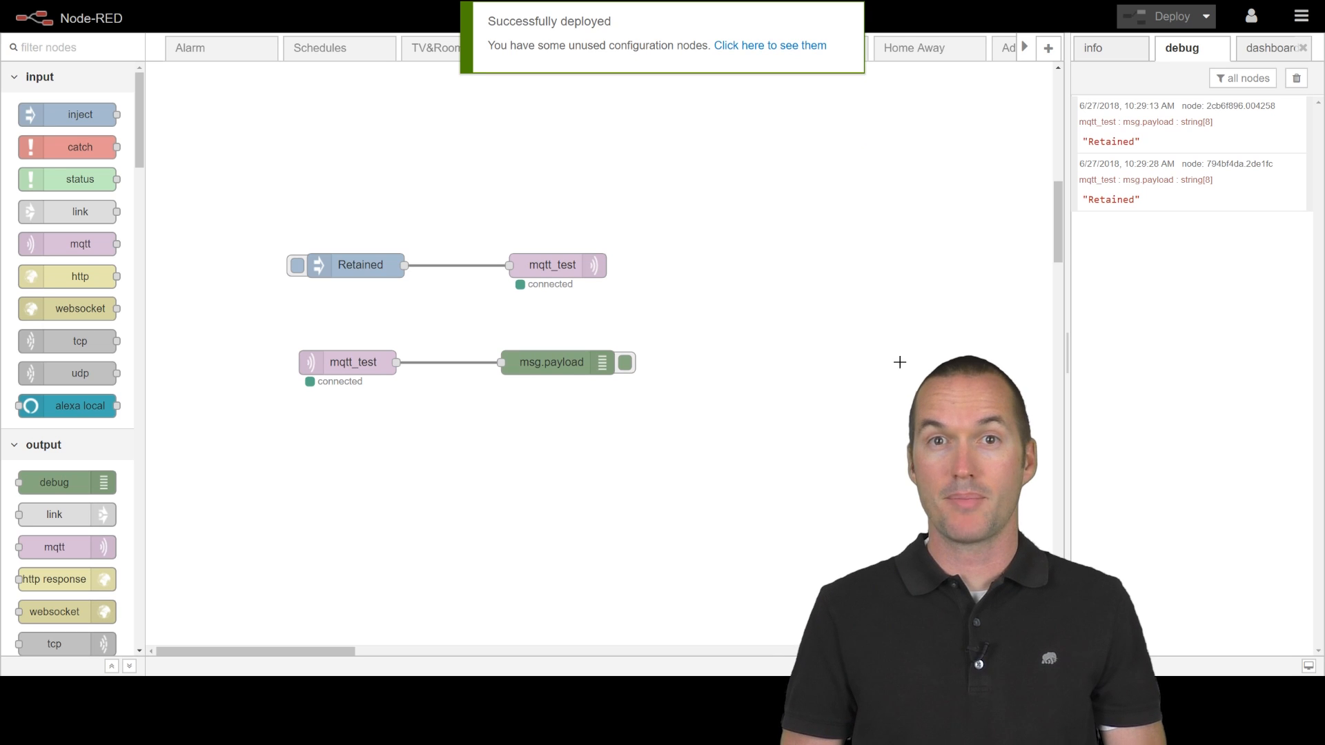
{"action": "mouse_move", "coordinate": [842, 346]}
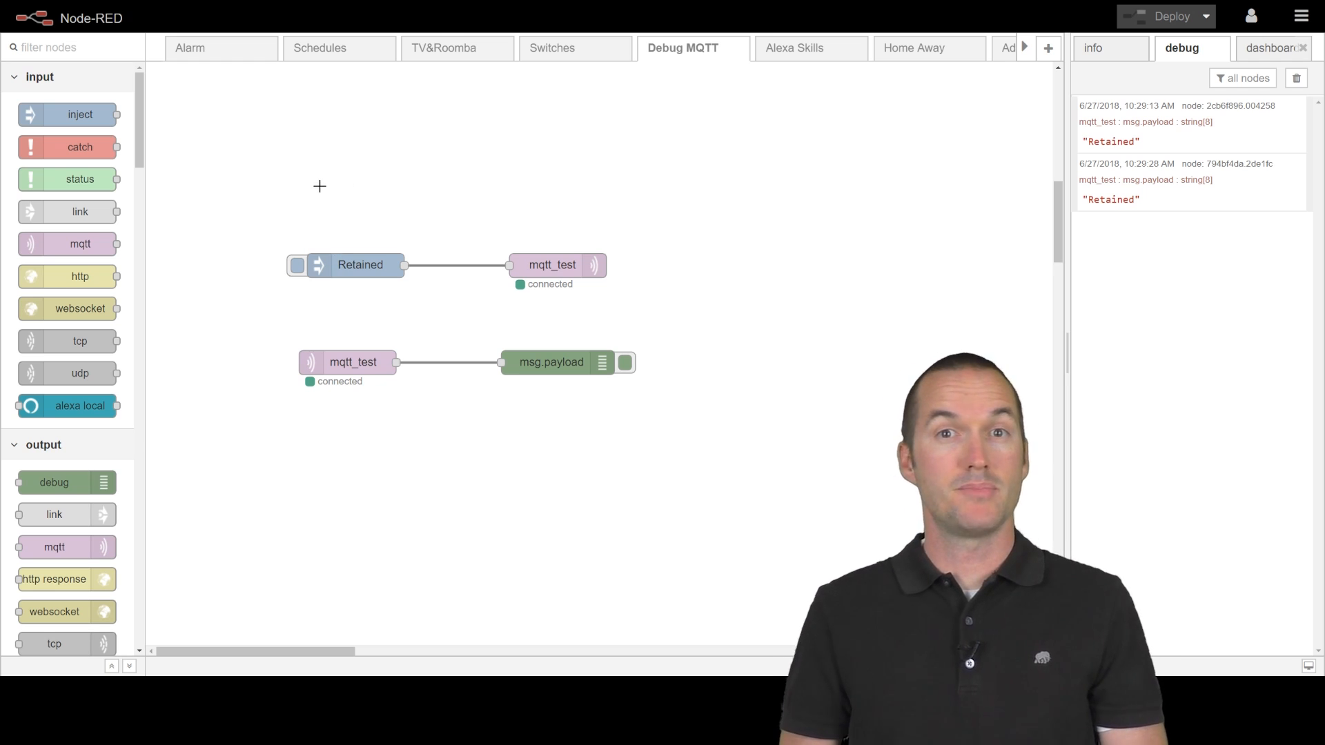
Turn retain off on the publisher, deploy, then redeploy with the subscriber re-added
{"action": "double_click", "coordinate": [360, 265]}
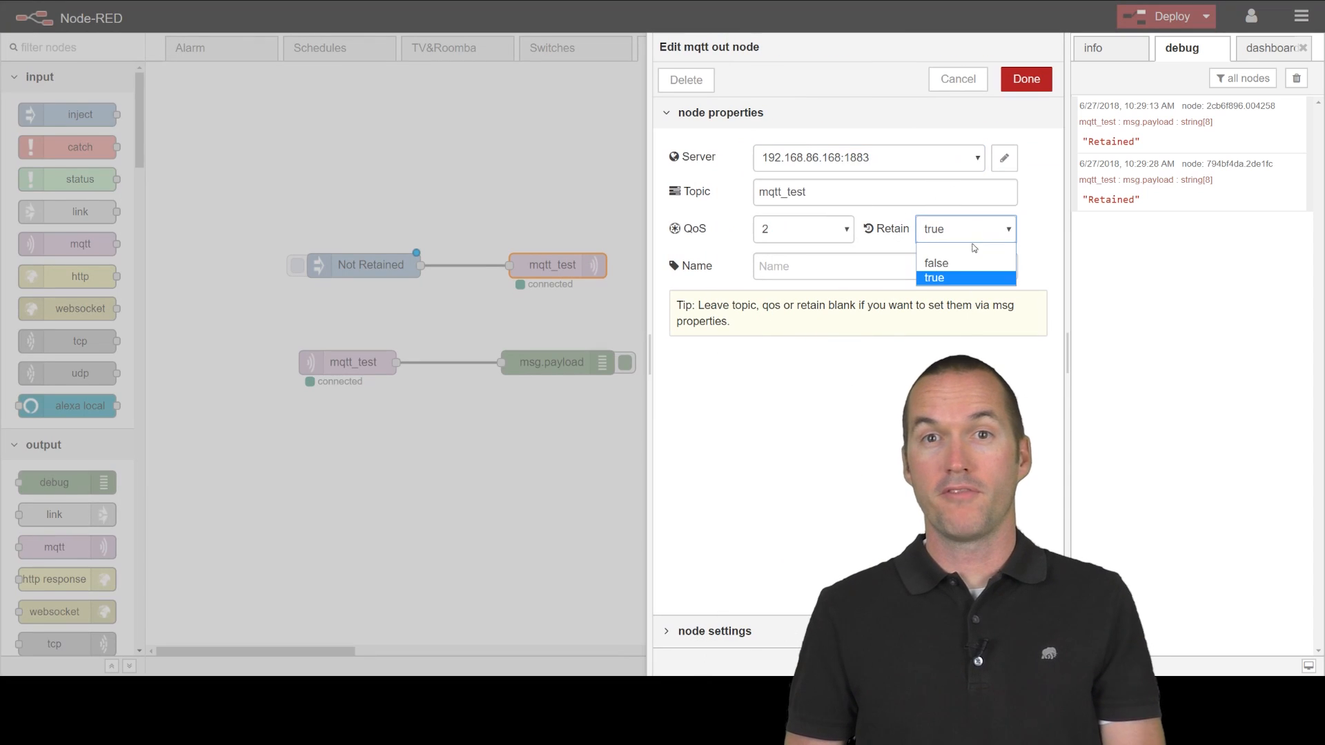
{"action": "left_click", "coordinate": [1026, 79]}
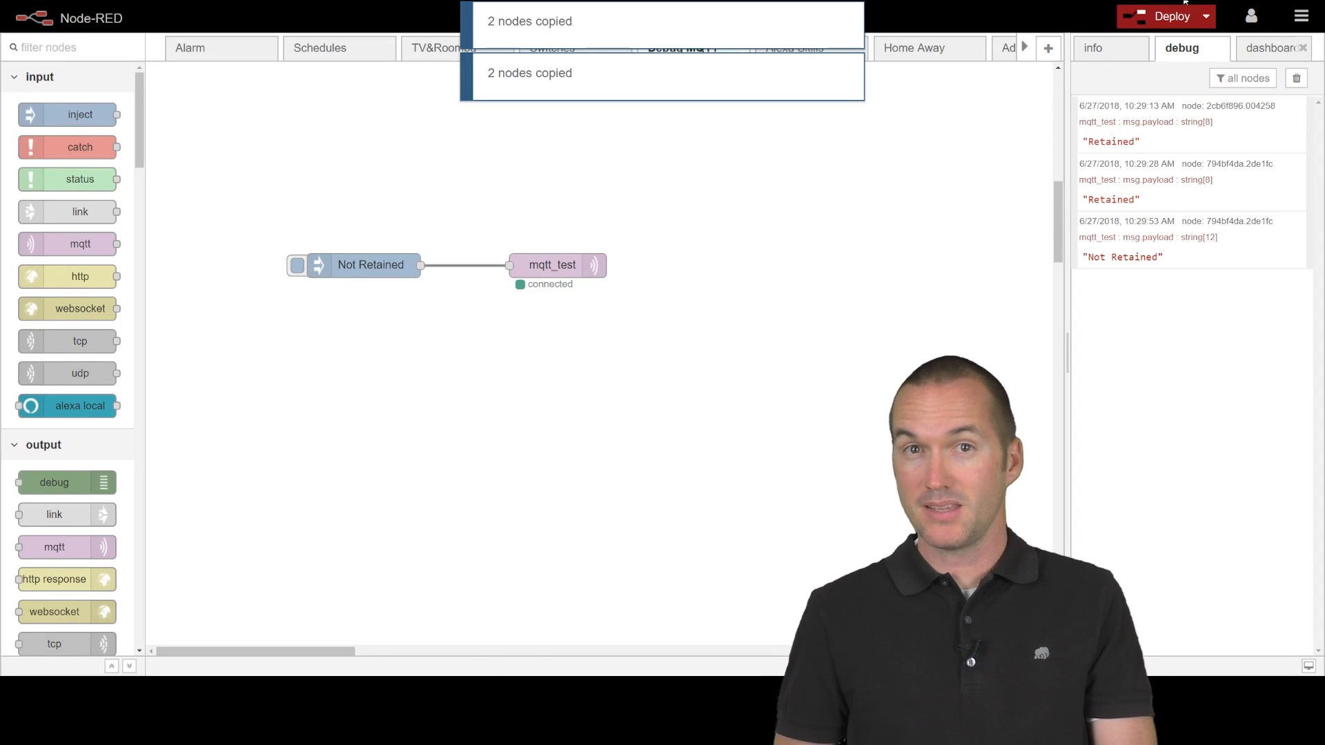
{"action": "left_click", "coordinate": [1172, 17]}
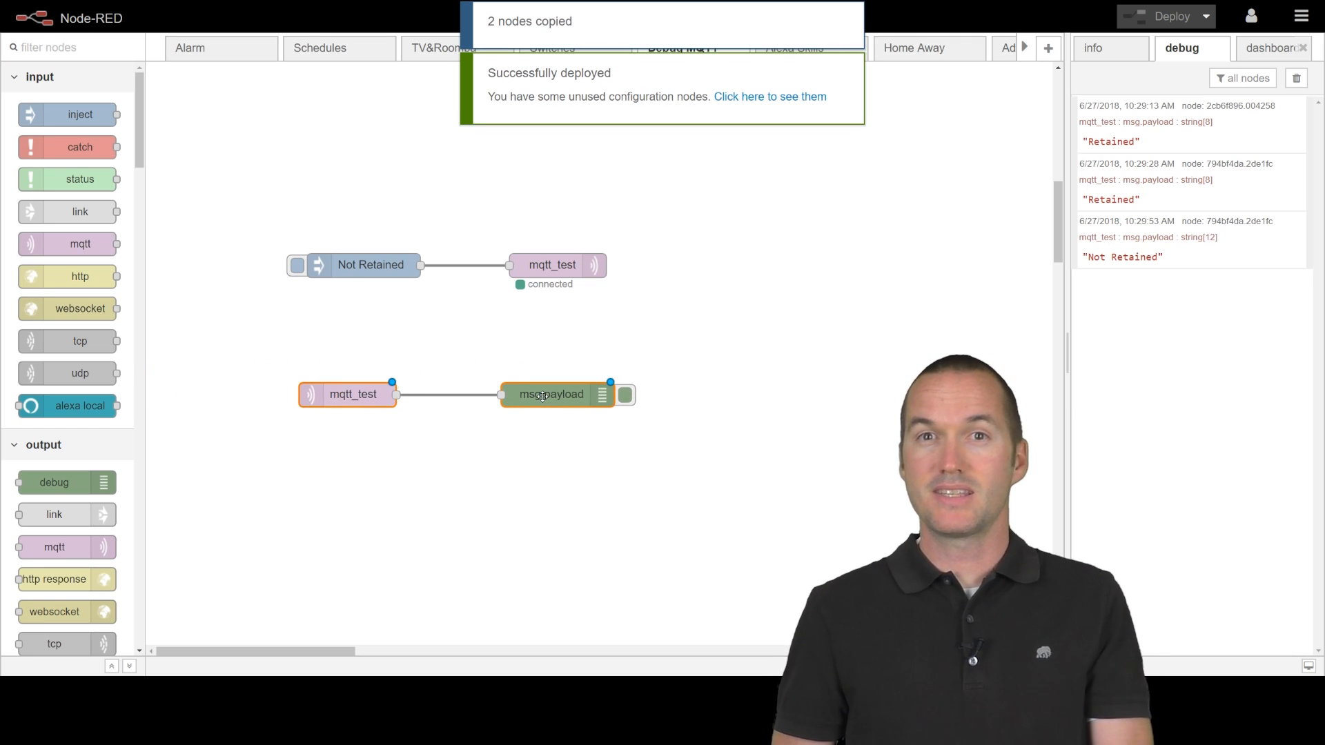
{"action": "left_click", "coordinate": [1172, 16]}
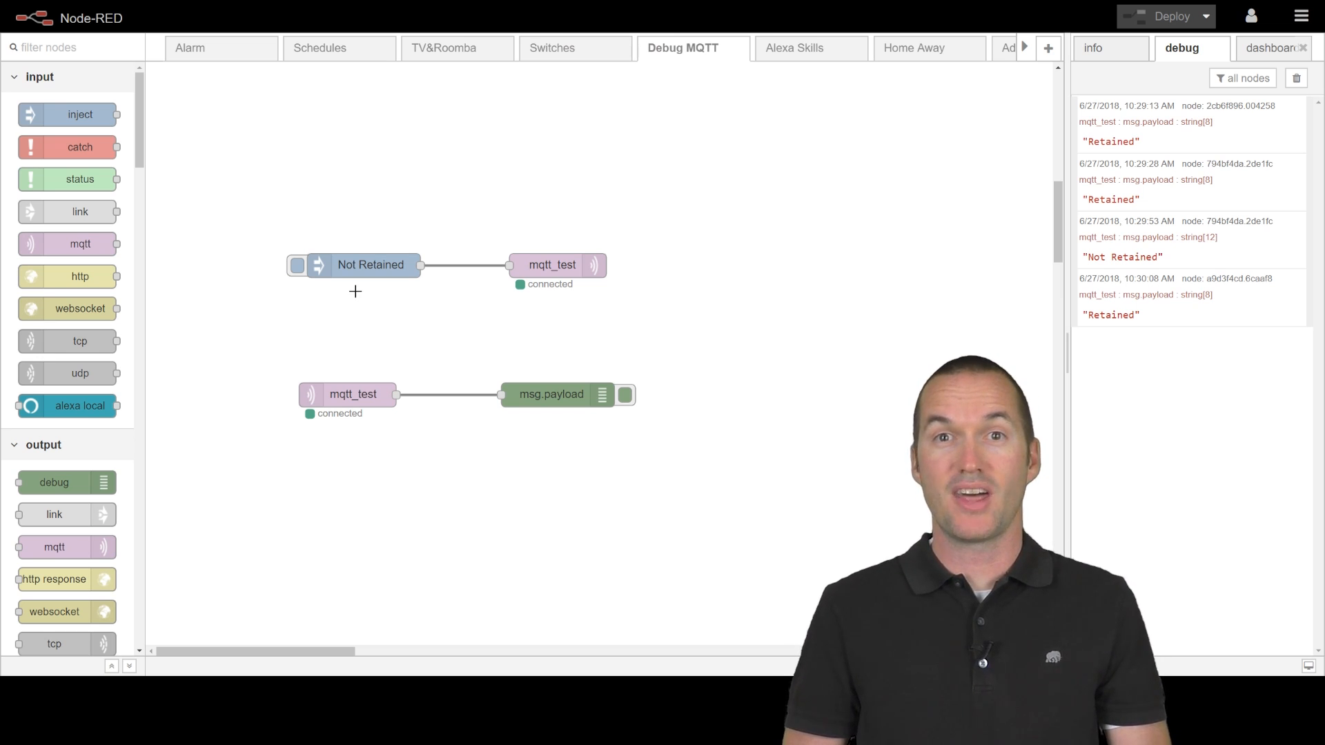
Confirm the publisher keeps retain false and redeploy the flow
{"action": "double_click", "coordinate": [370, 265]}
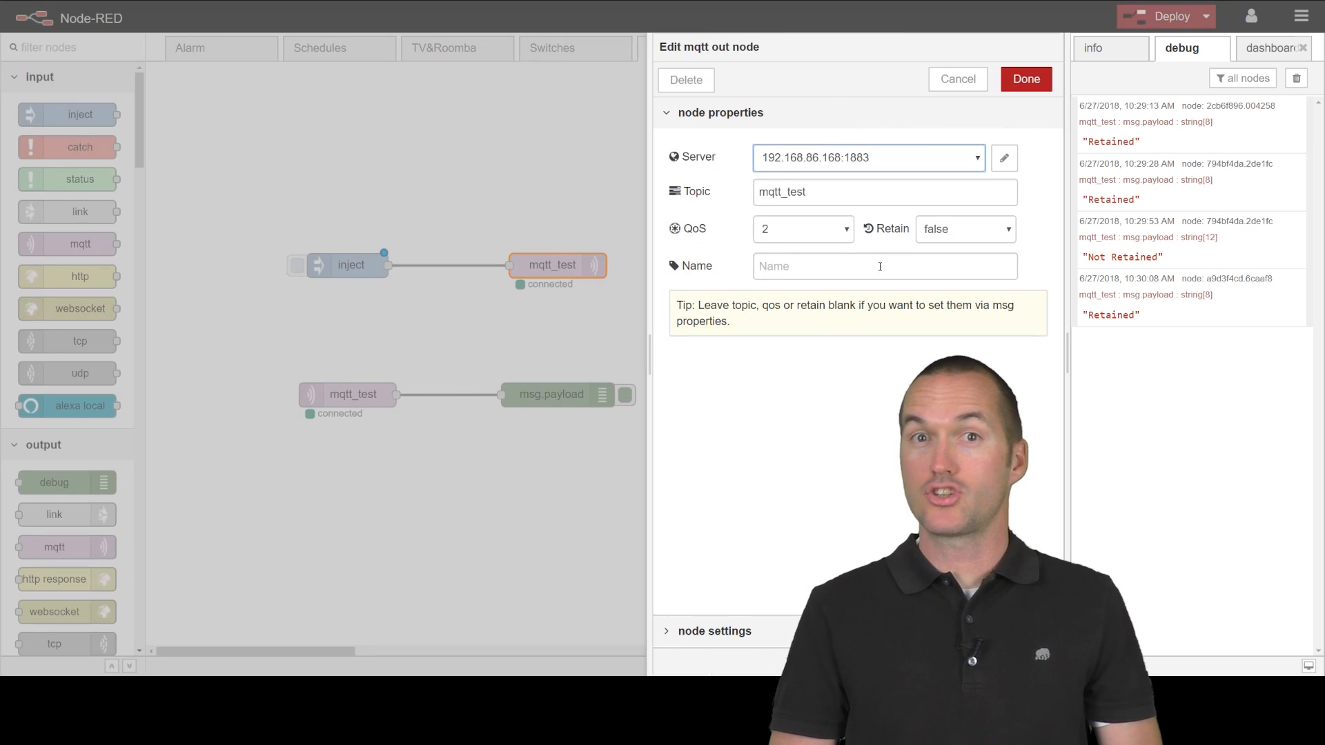
{"action": "left_click", "coordinate": [1025, 79]}
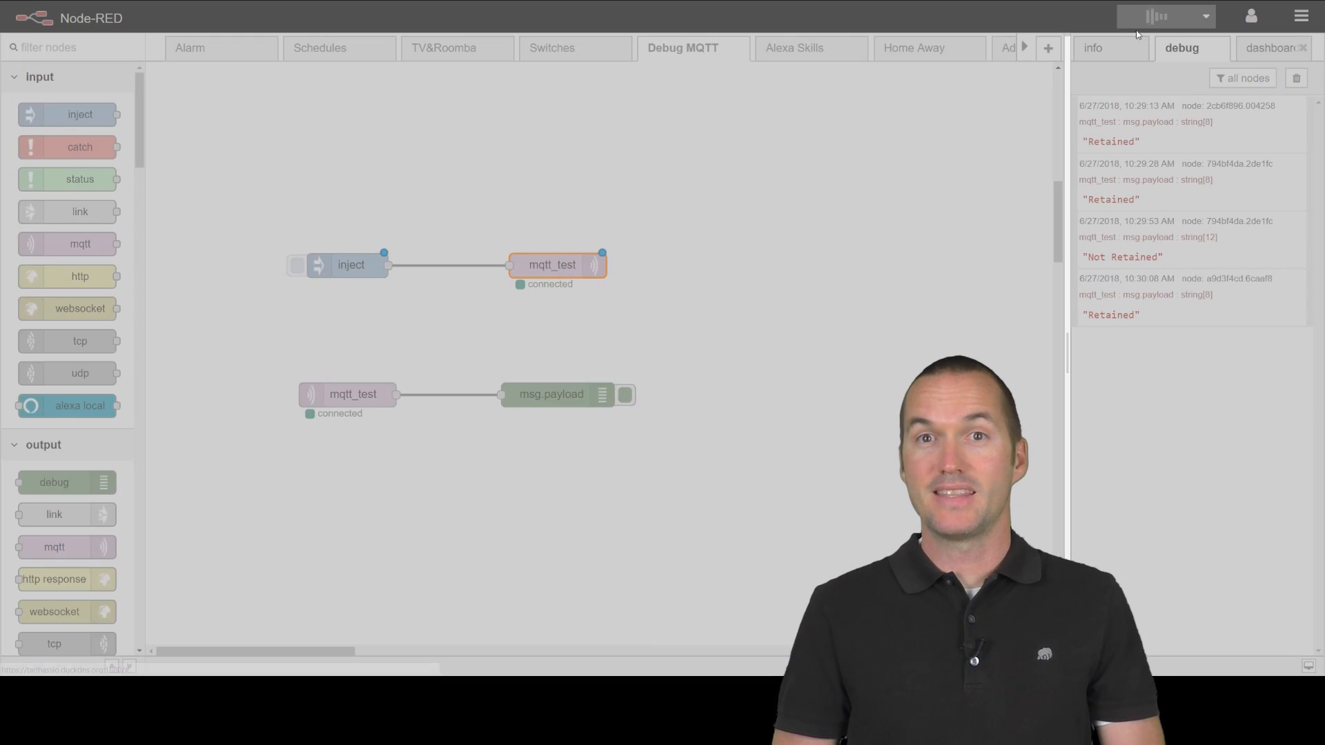
{"action": "left_click", "coordinate": [1171, 17]}
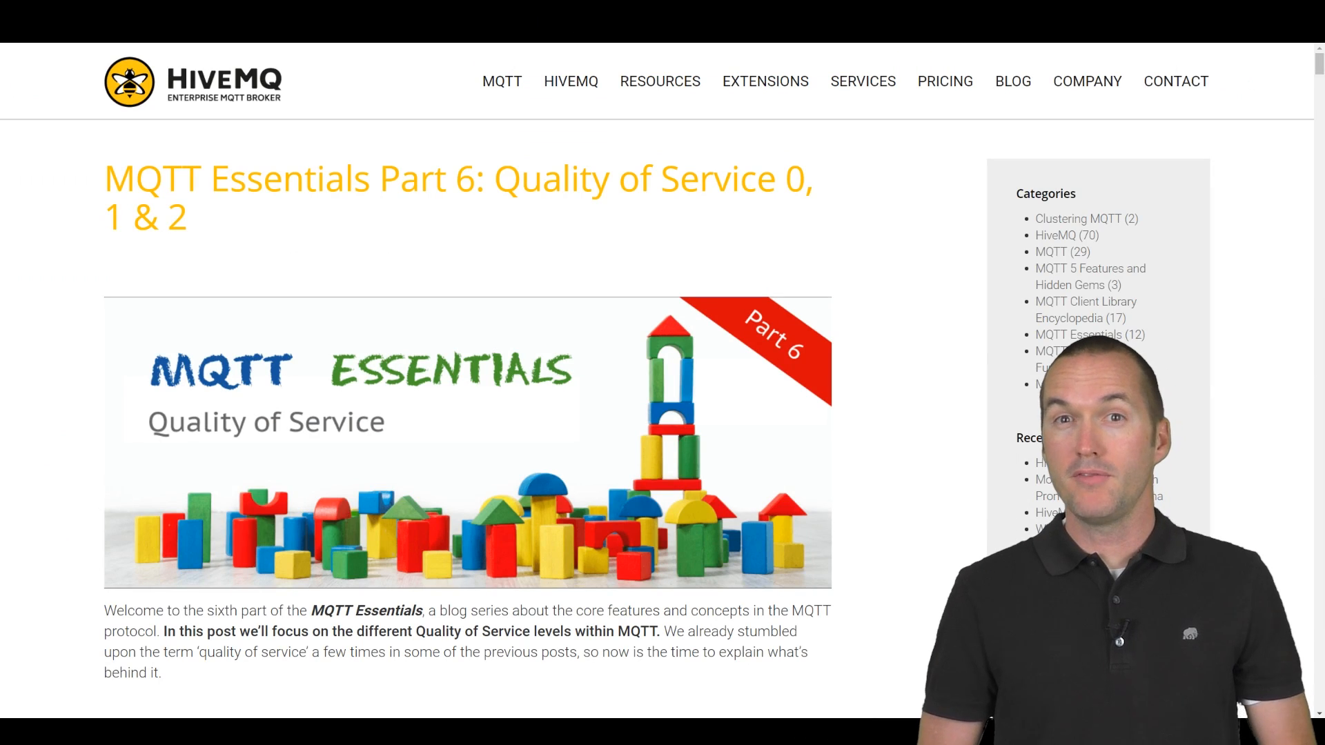
Scroll through the QoS 0, 1 and 2 sections down to the offline-client queuing part
{"action": "scroll", "scroll_direction": "down", "scroll_amount": 3}
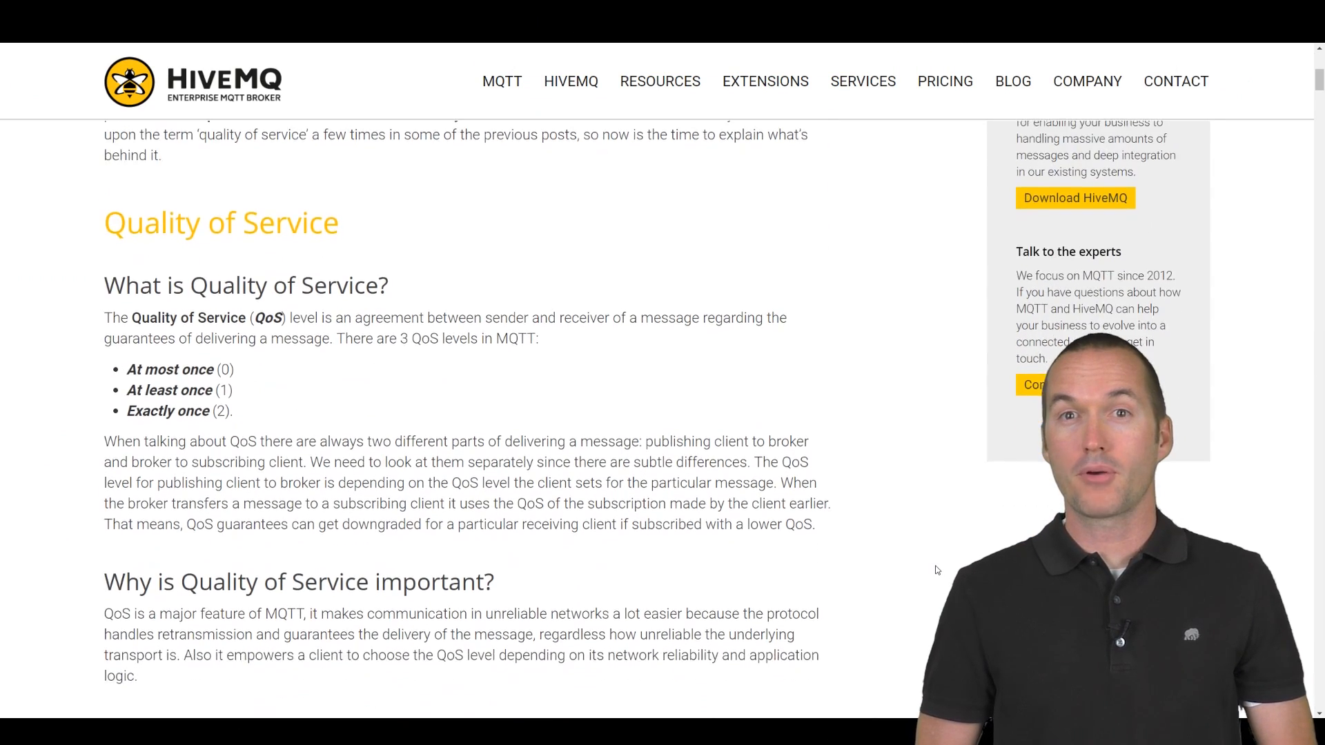
{"action": "scroll", "scroll_direction": "down", "scroll_amount": 3}
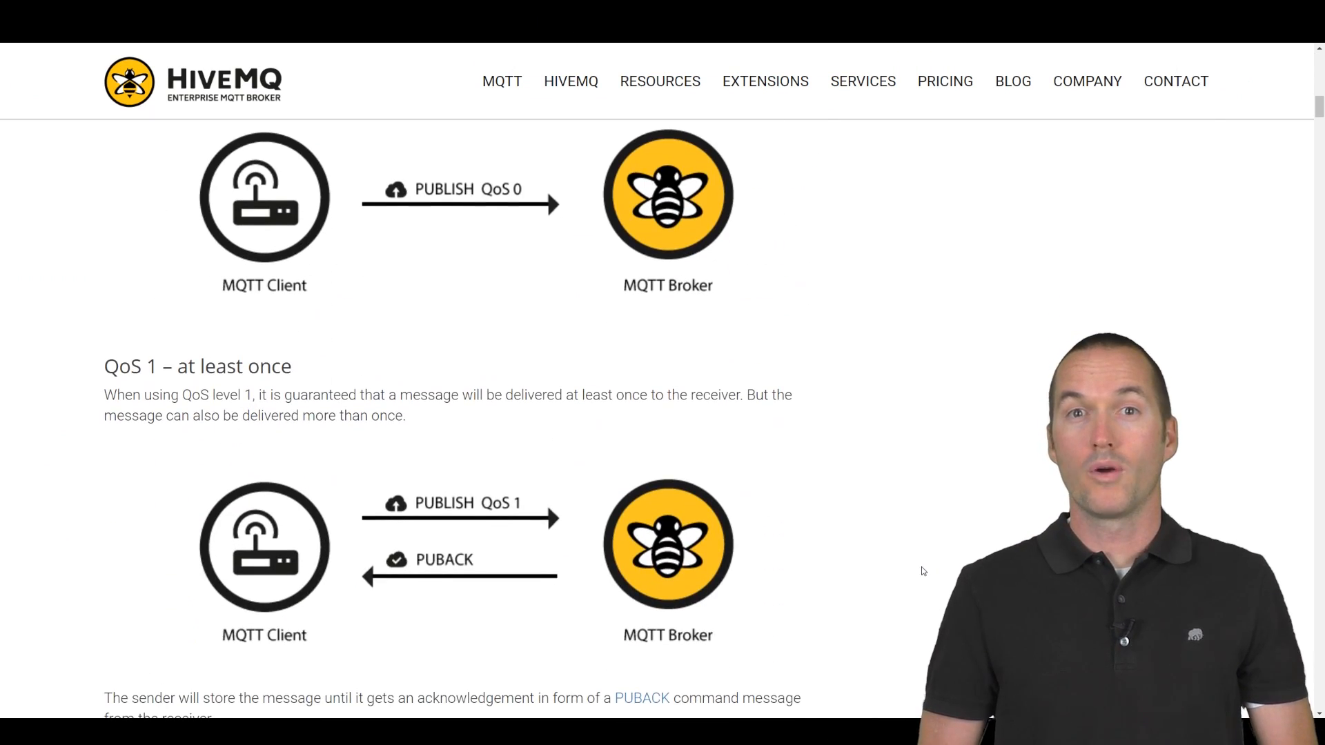
{"action": "scroll", "scroll_direction": "down", "scroll_amount": 3}
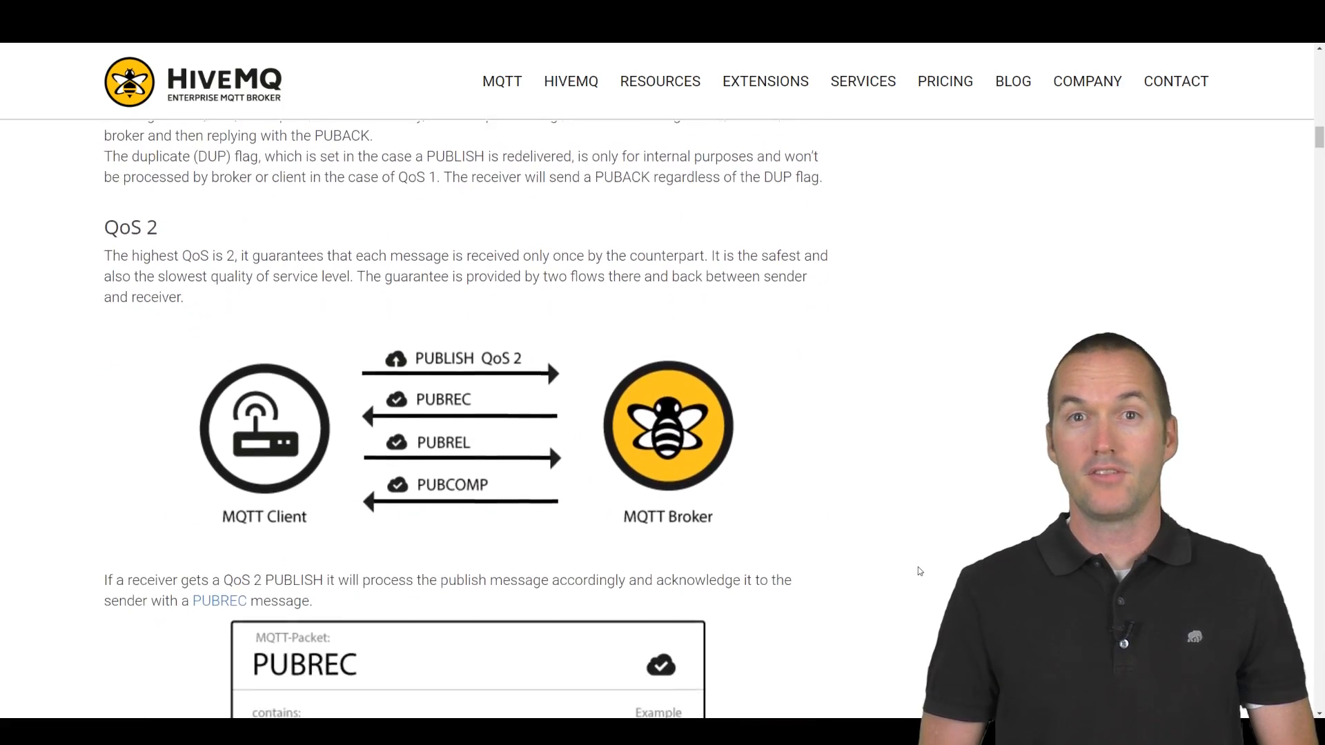
{"action": "scroll", "scroll_direction": "down", "scroll_amount": 3}
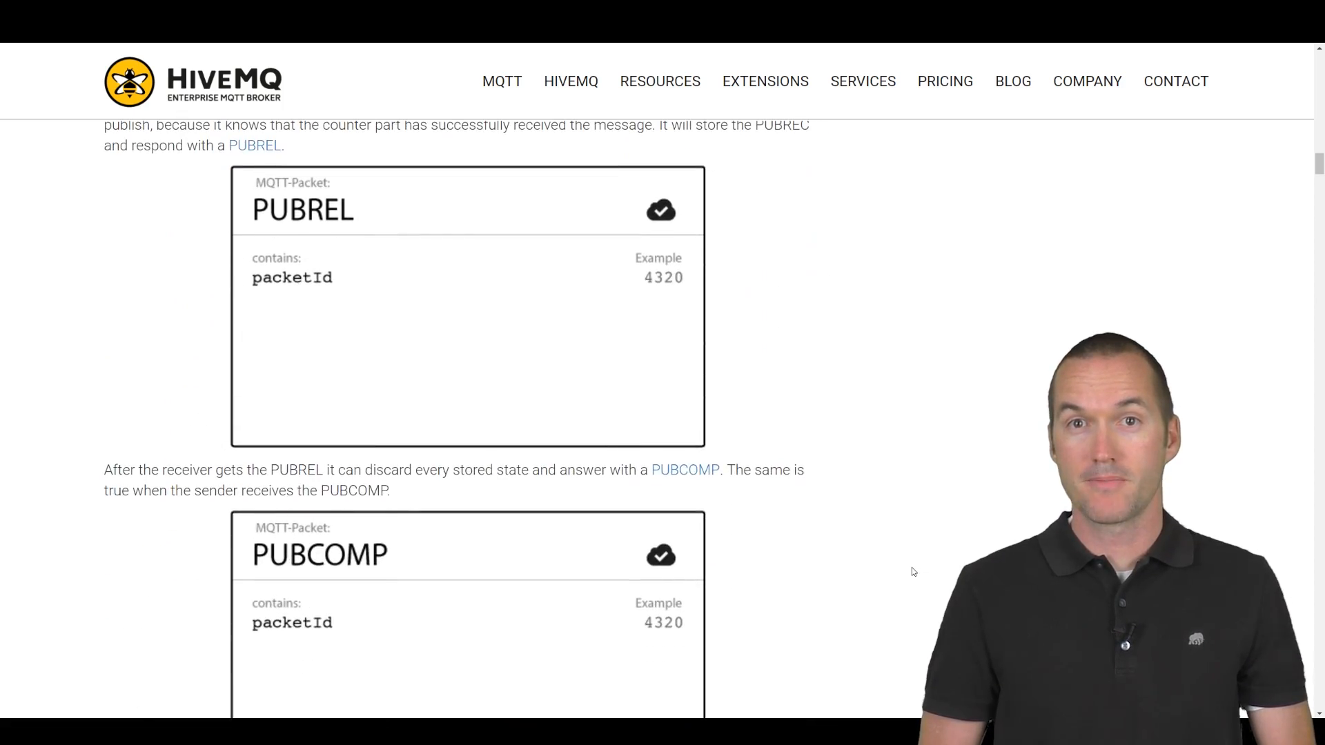
{"action": "scroll", "scroll_direction": "down", "scroll_amount": 3}
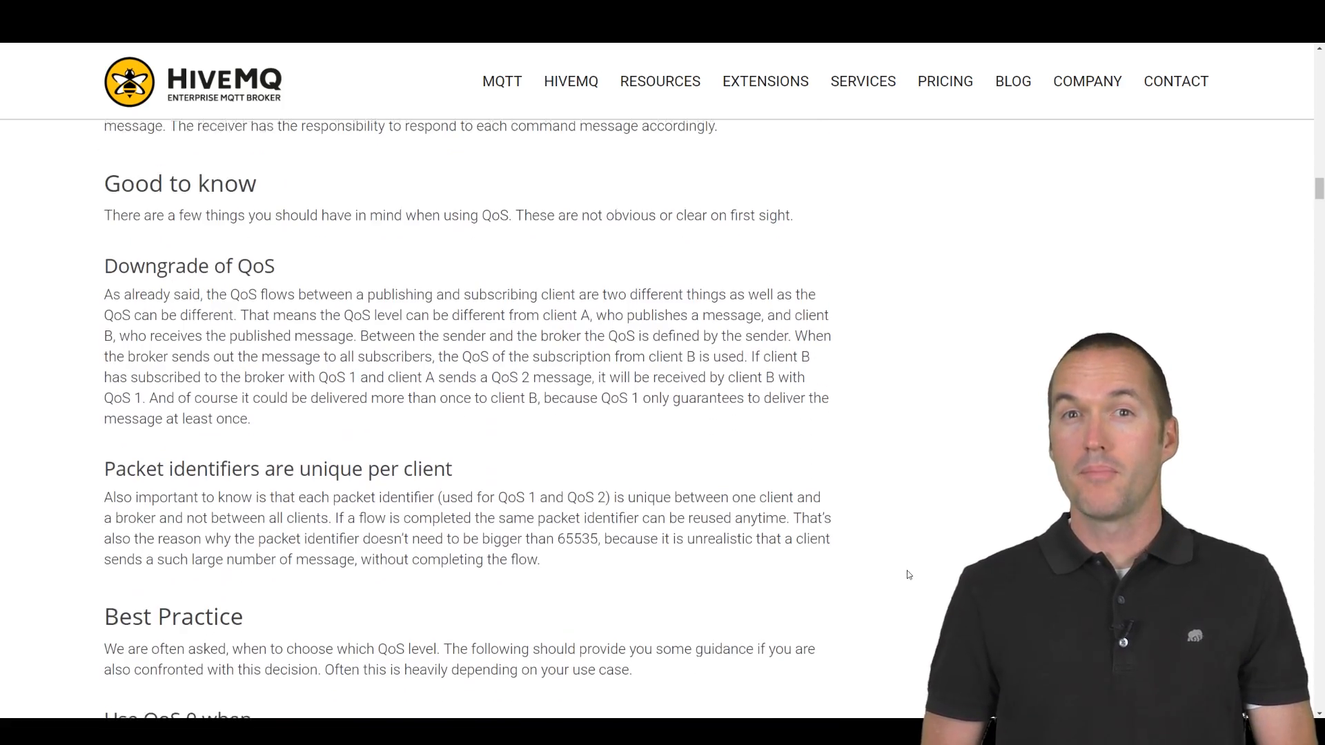
{"action": "scroll", "scroll_direction": "down", "scroll_amount": 3}
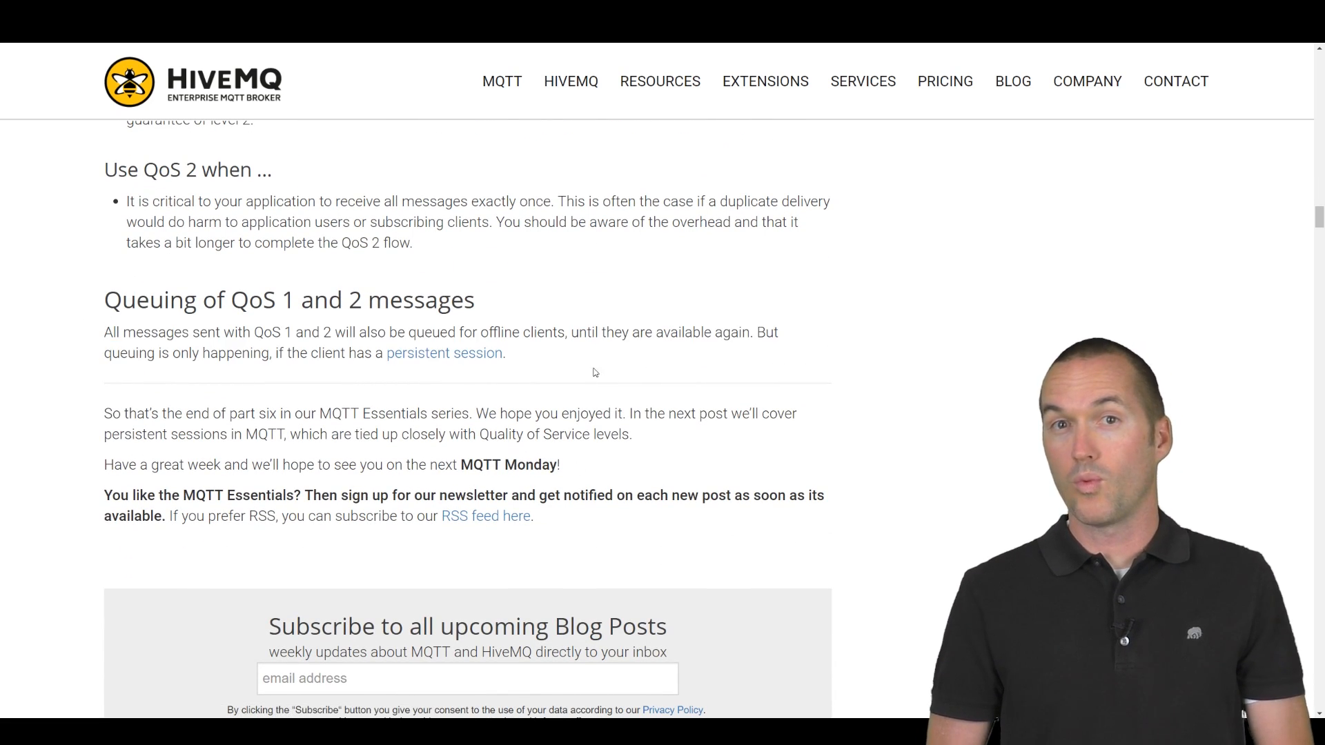
{"action": "mouse_move", "coordinate": [958, 461]}
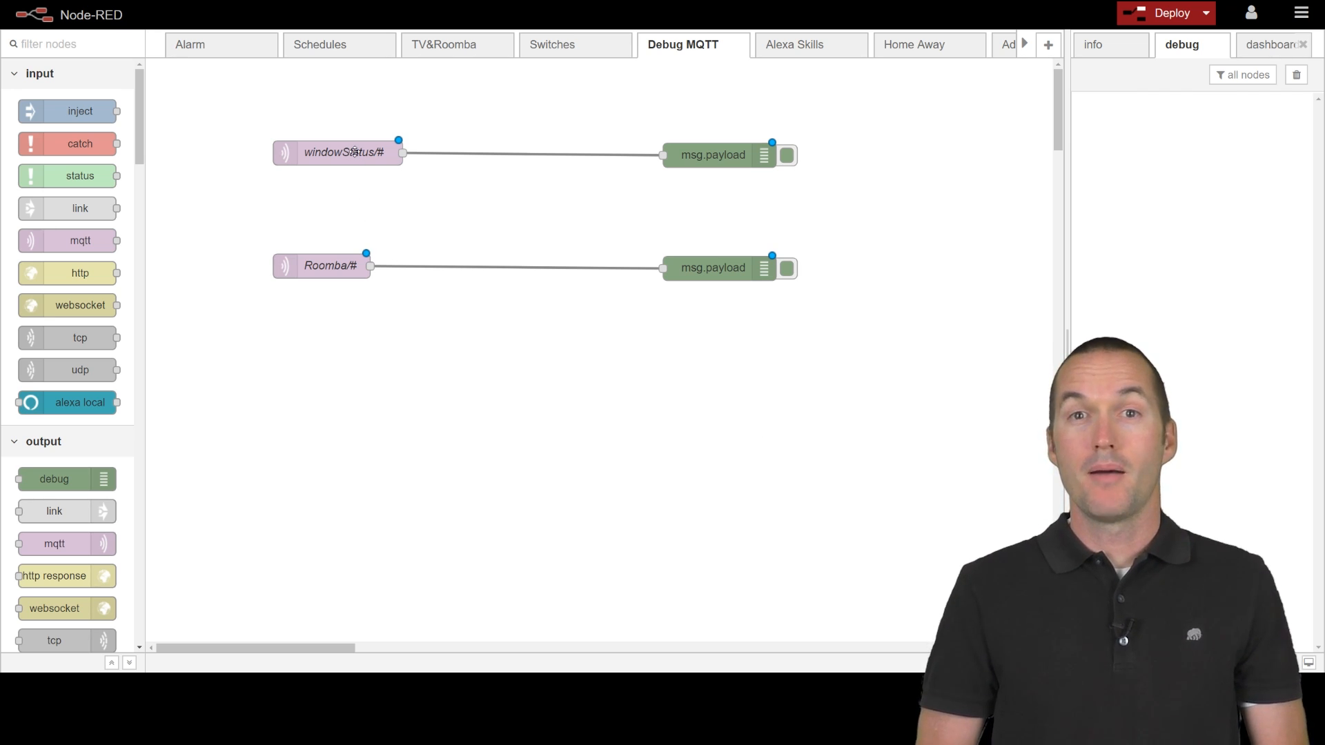
Confirm the windowStatus/# QoS 2 topic and deploy so Closed statuses reach the debug sidebar
{"action": "double_click", "coordinate": [343, 151]}
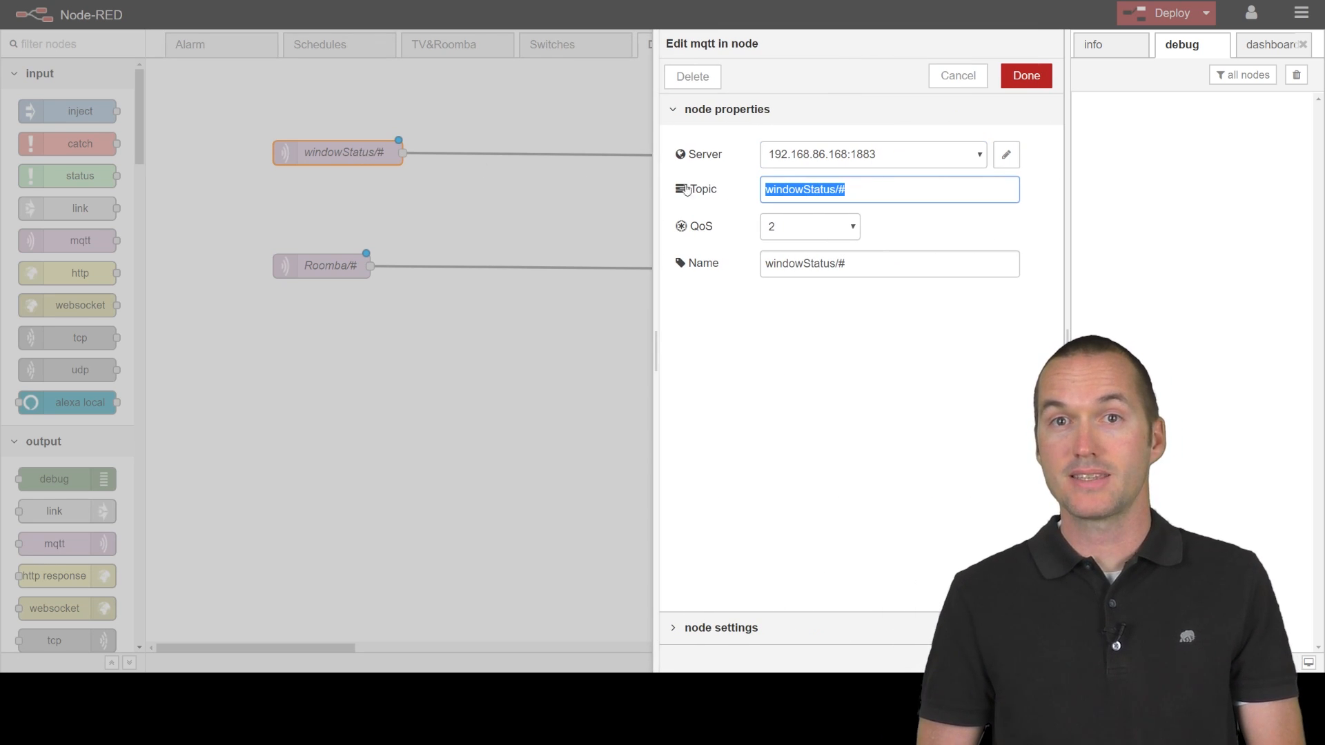
{"action": "mouse_move", "coordinate": [551, 199]}
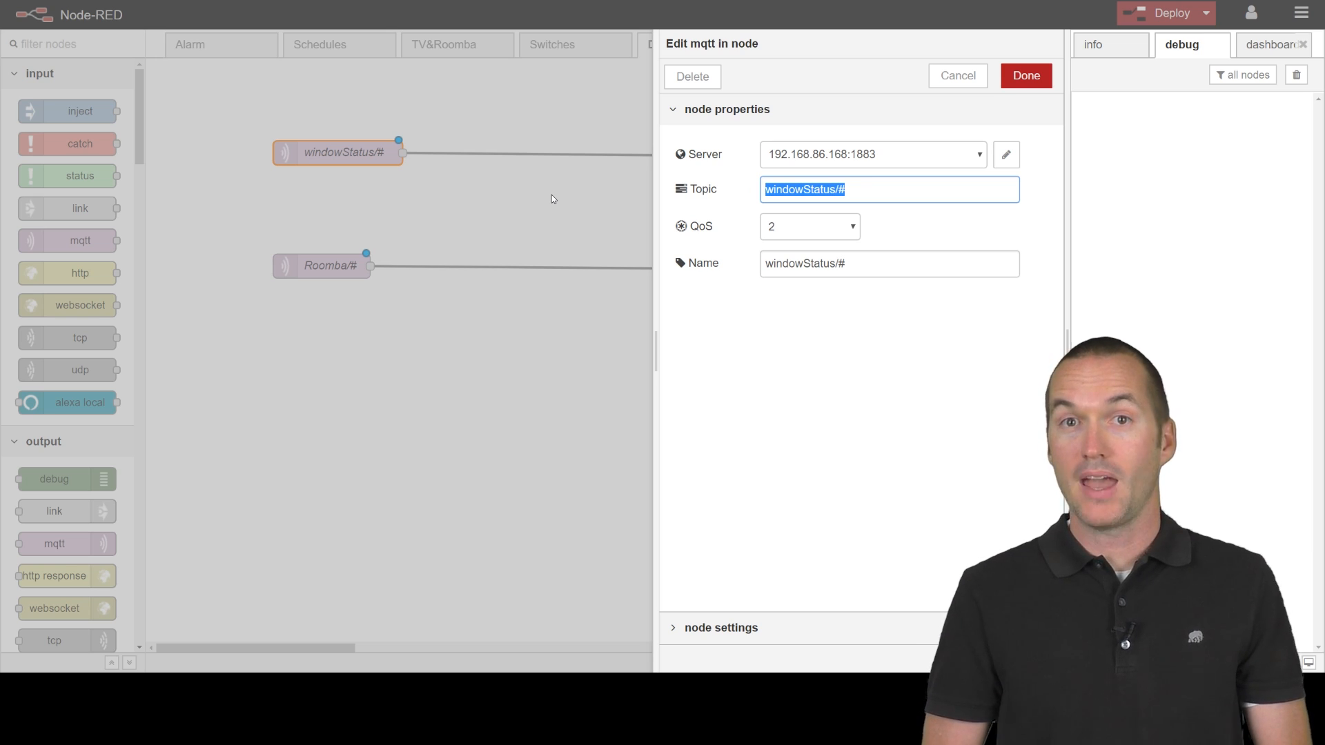
{"action": "left_click", "coordinate": [1025, 76]}
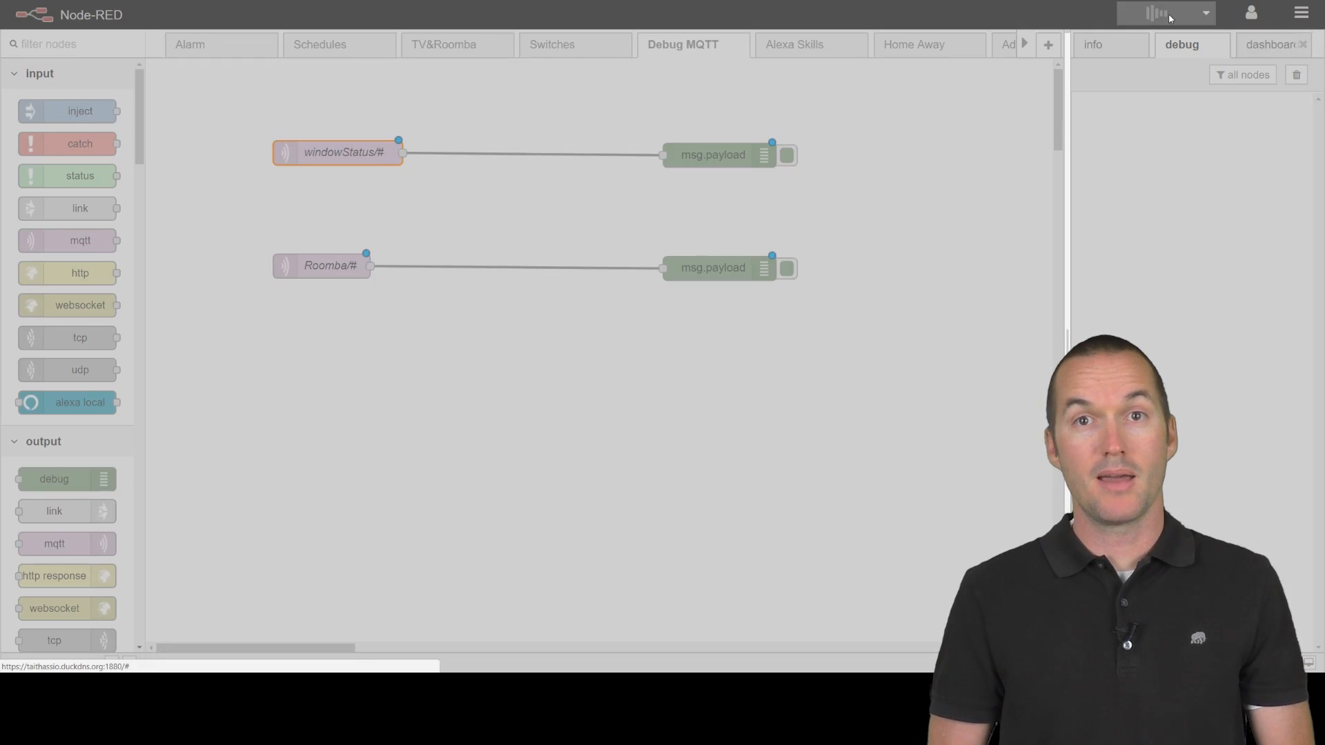
{"action": "left_click", "coordinate": [1164, 14]}
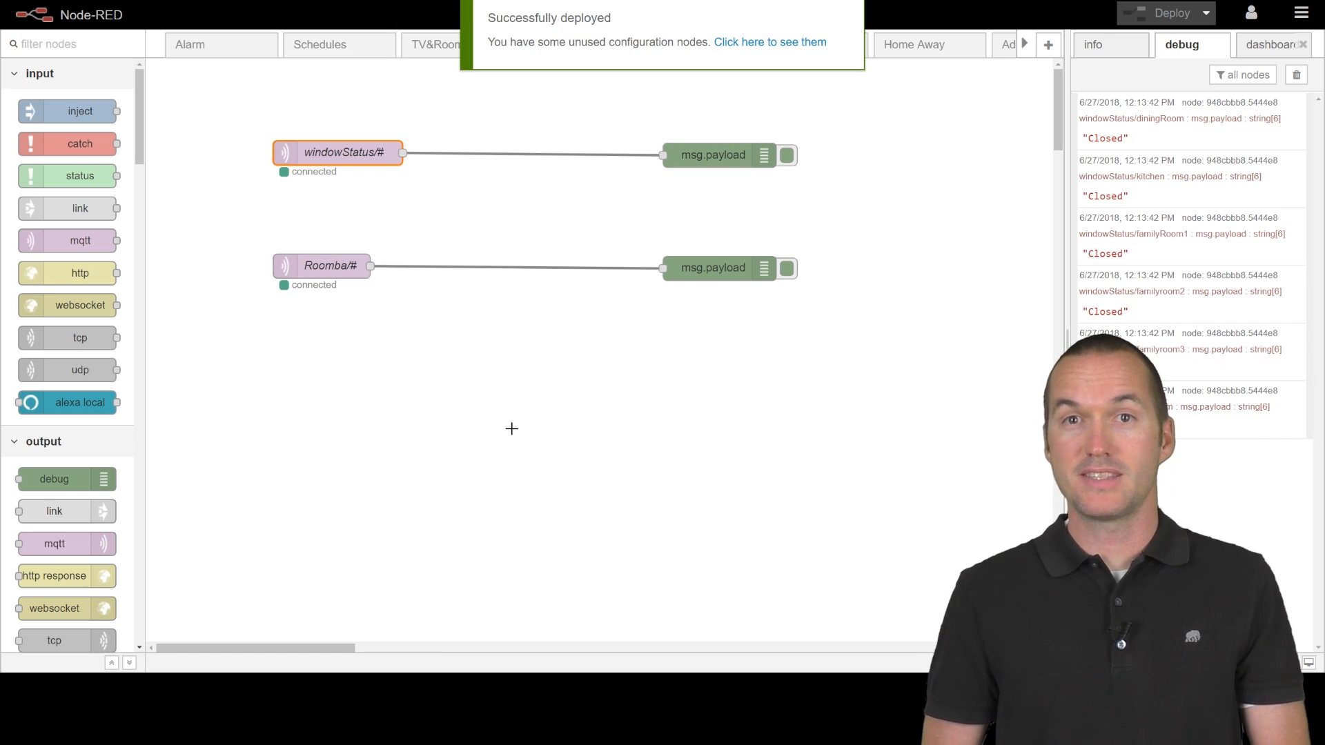
{"action": "double_click", "coordinate": [321, 265]}
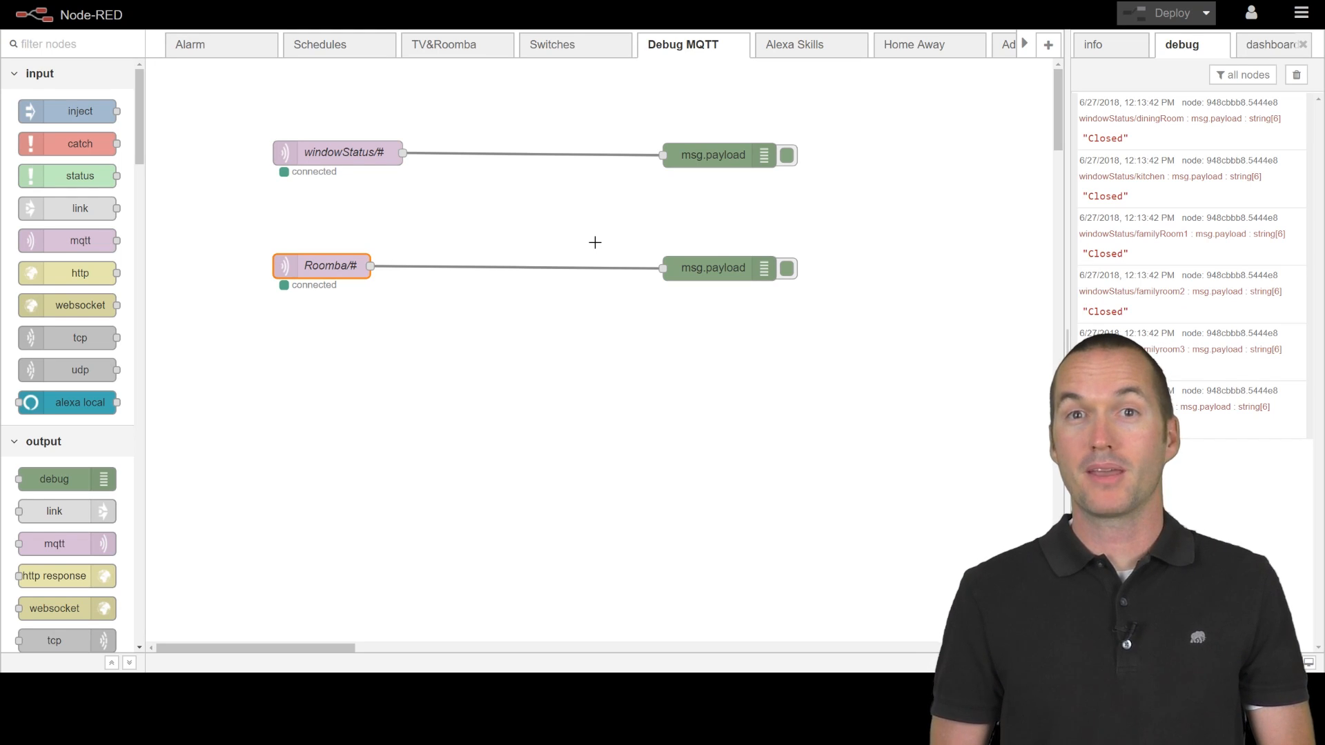
Overwrite the Roomba/# subscriber's topic with the +/windowStatus wildcard (typed so far as +/windowS)
{"action": "double_click", "coordinate": [322, 265]}
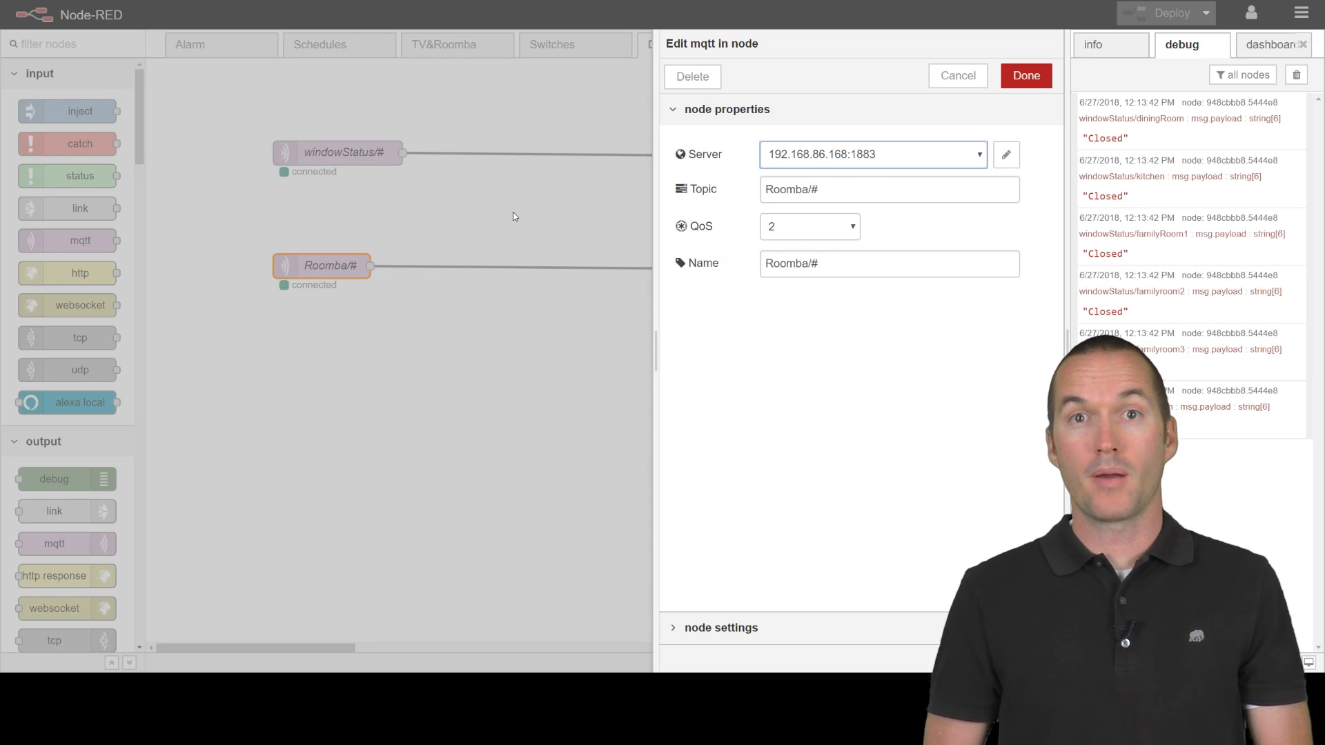
{"action": "left_click", "coordinate": [887, 189]}
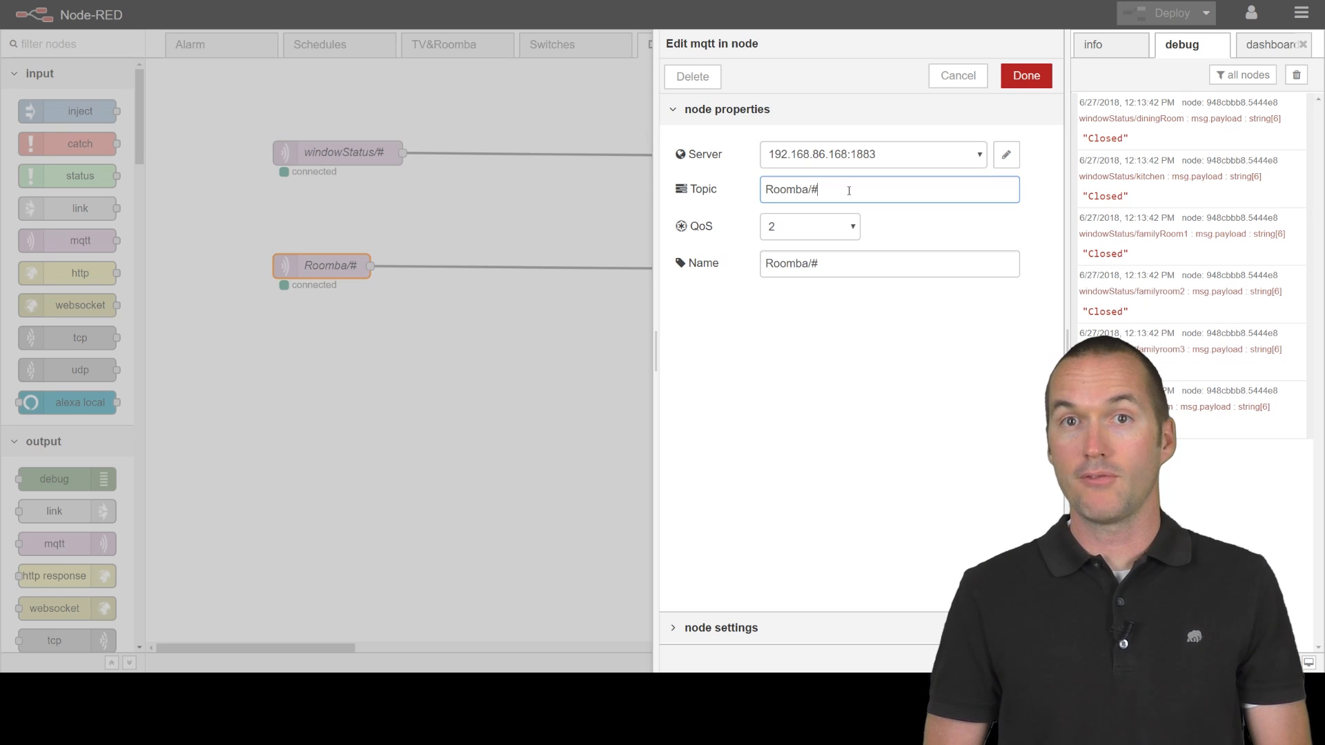
{"action": "double_click", "coordinate": [789, 189]}
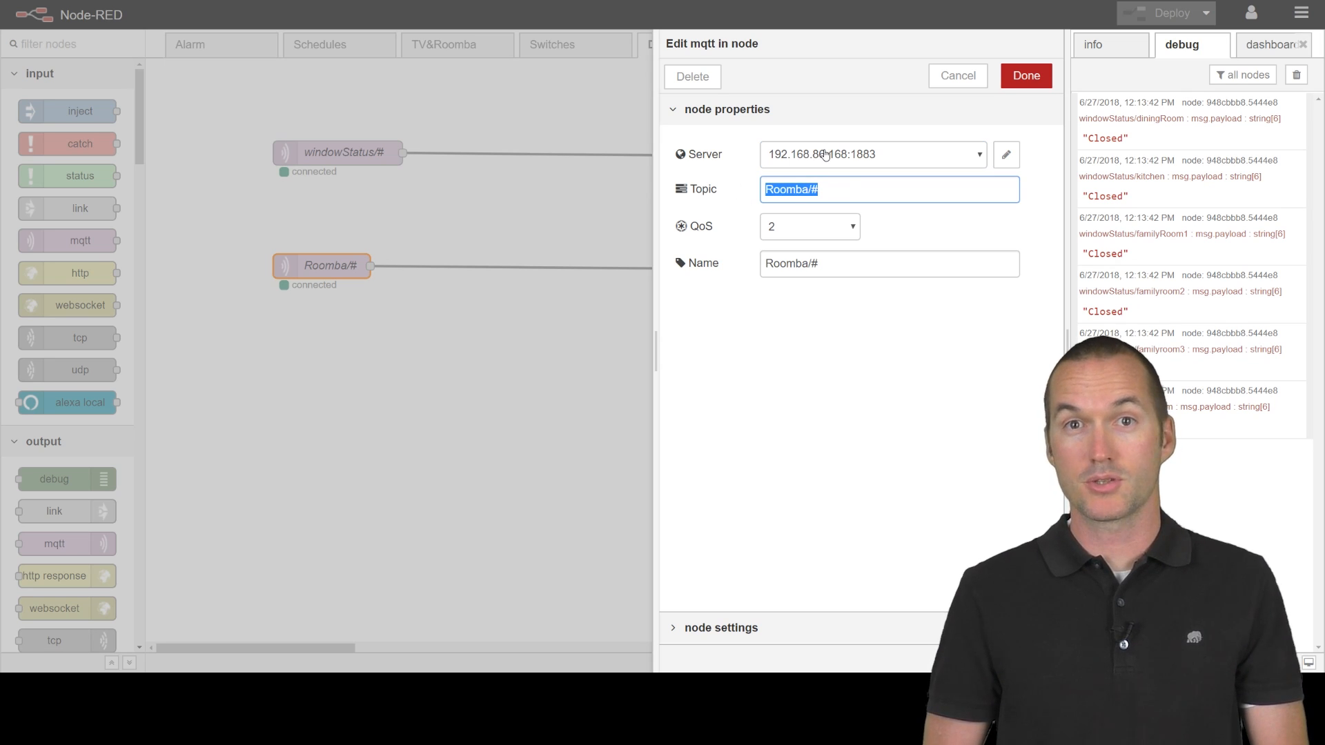
{"action": "type", "text": "+"}
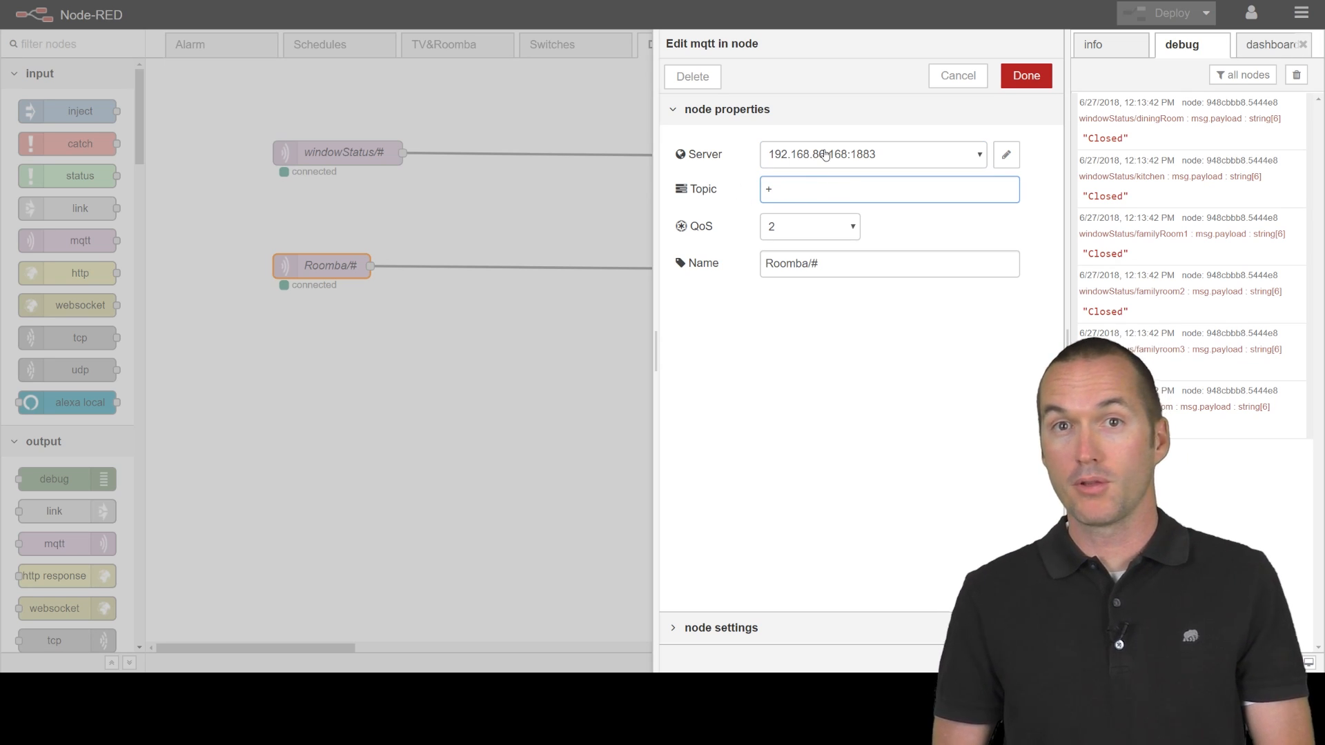
{"action": "type", "text": "/window"}
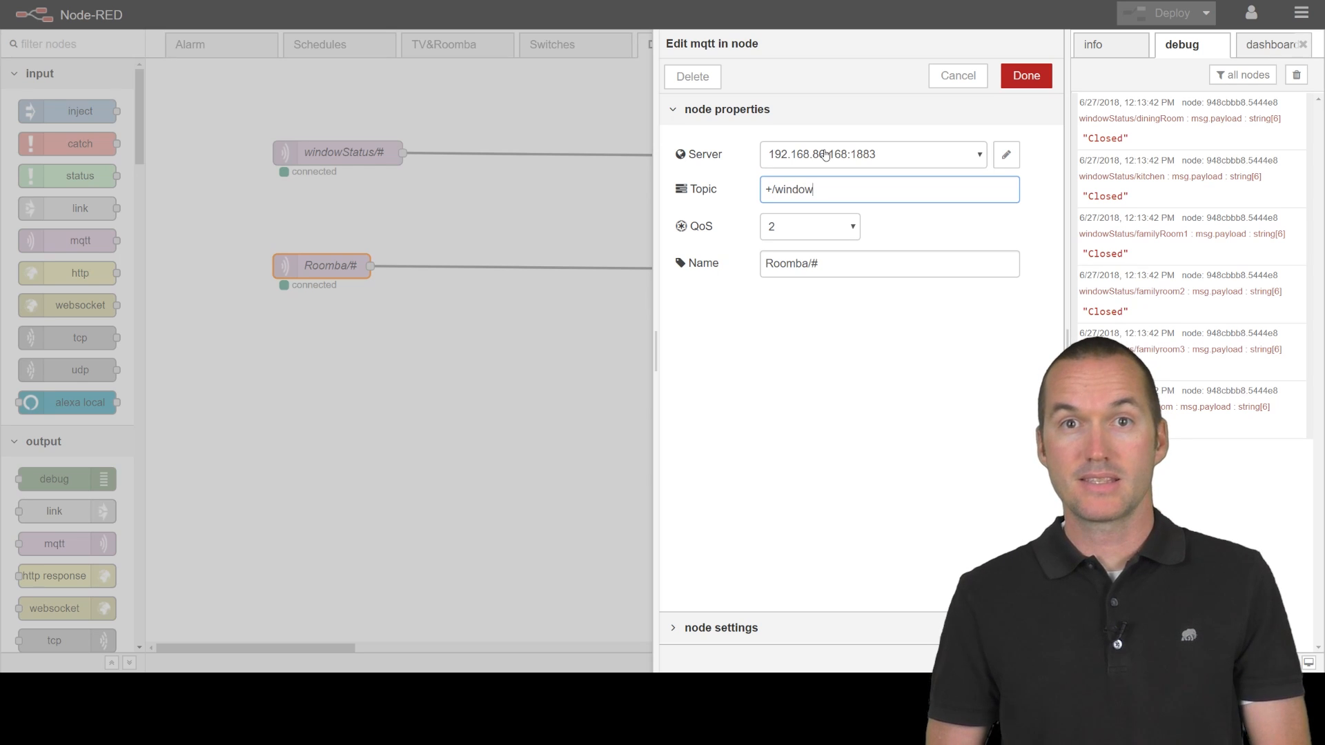
{"action": "type", "text": "S"}
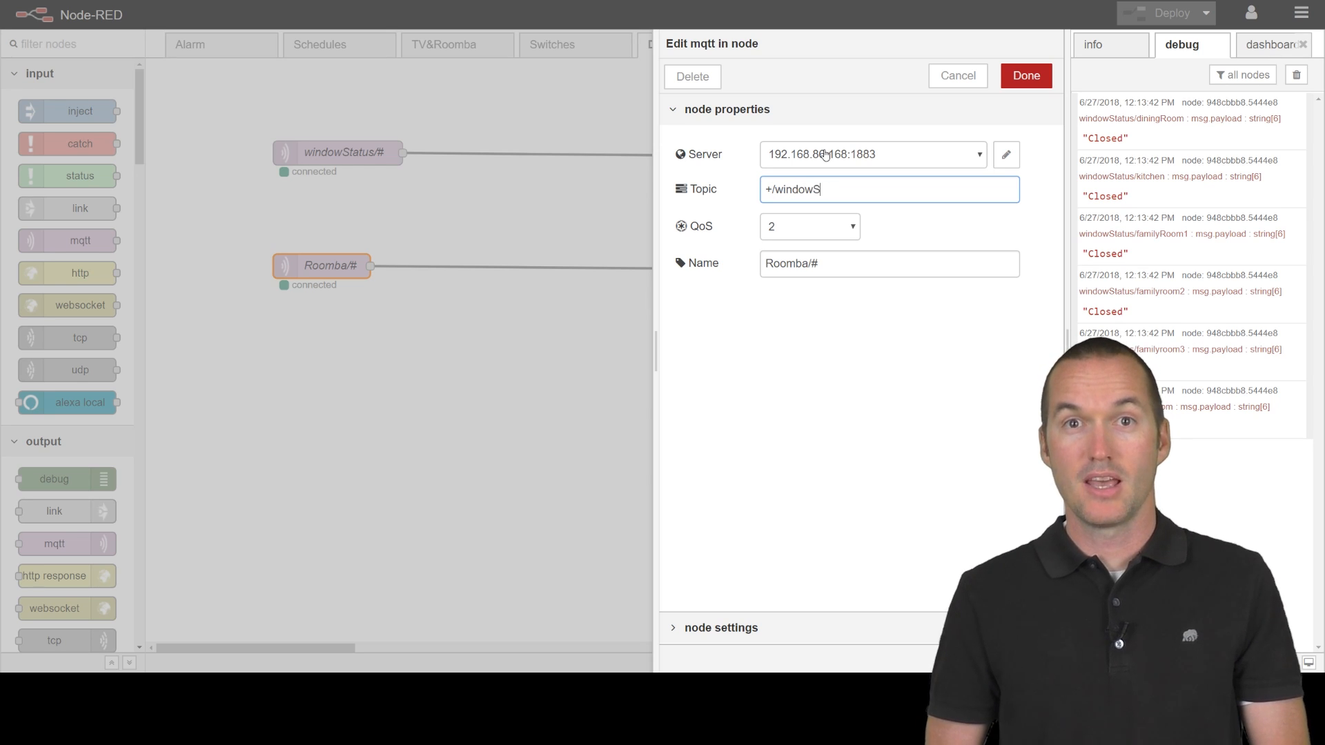